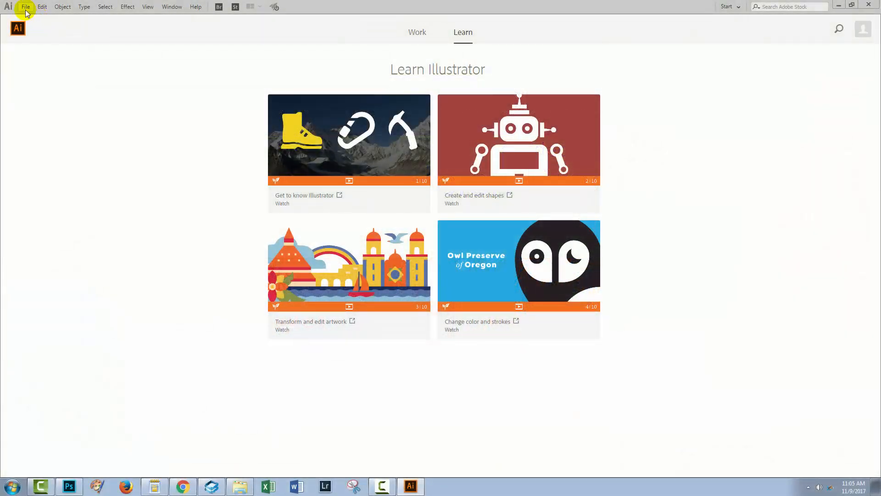
# - Bring up the Open dialog and choose the Bear with linked file.ai drawing
pyautogui.click(26, 6)
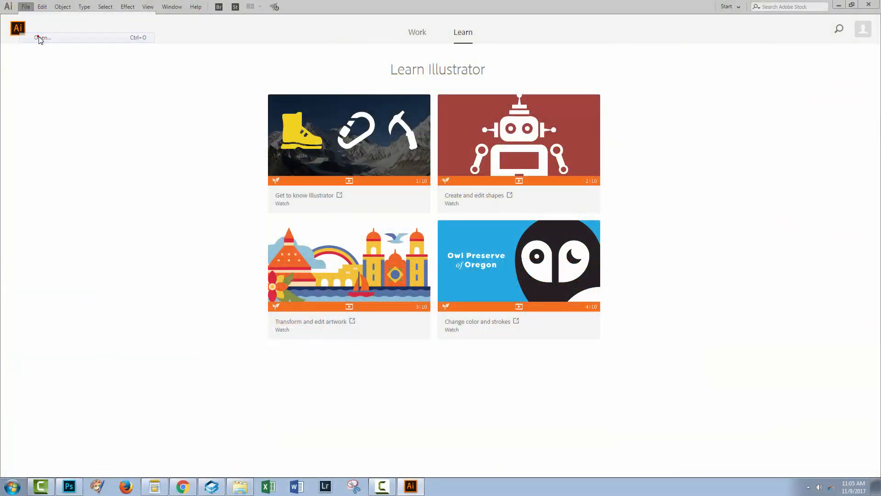
pyautogui.click(43, 38)
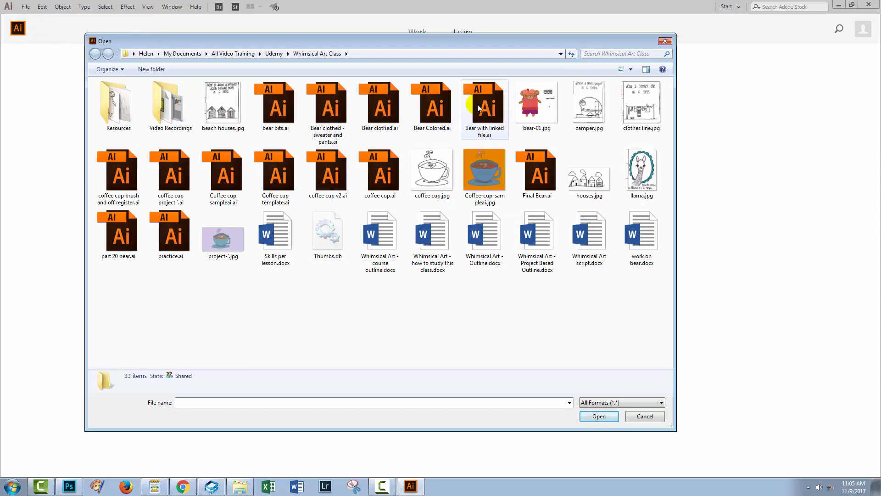
pyautogui.click(483, 107)
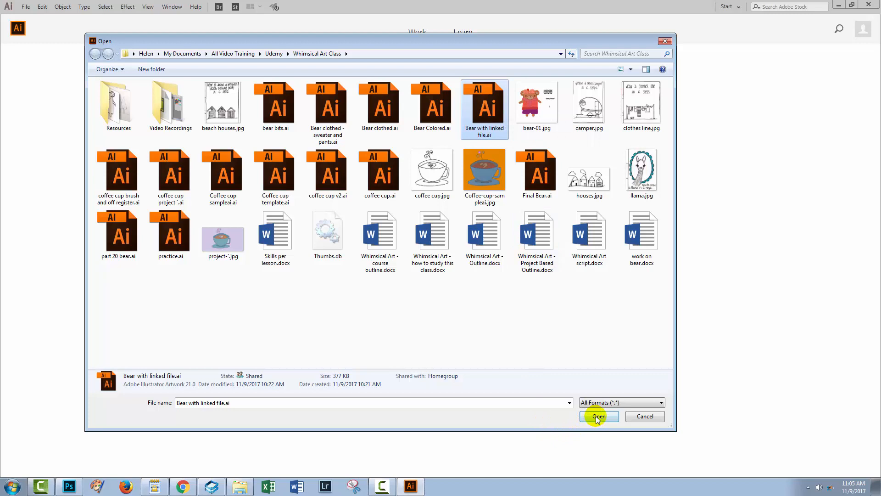
# - Open the bear drawing, which warns that linked file bear.jpg cannot be found
pyautogui.click(598, 416)
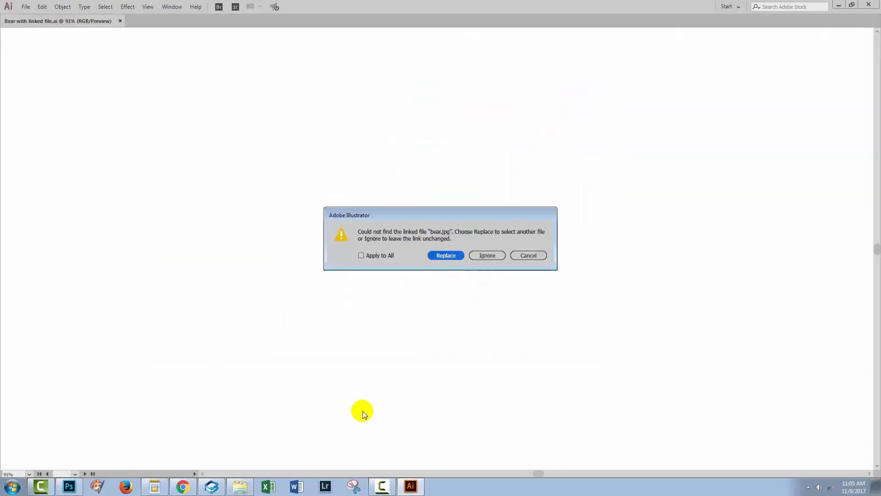
pyautogui.moveTo(377, 251)
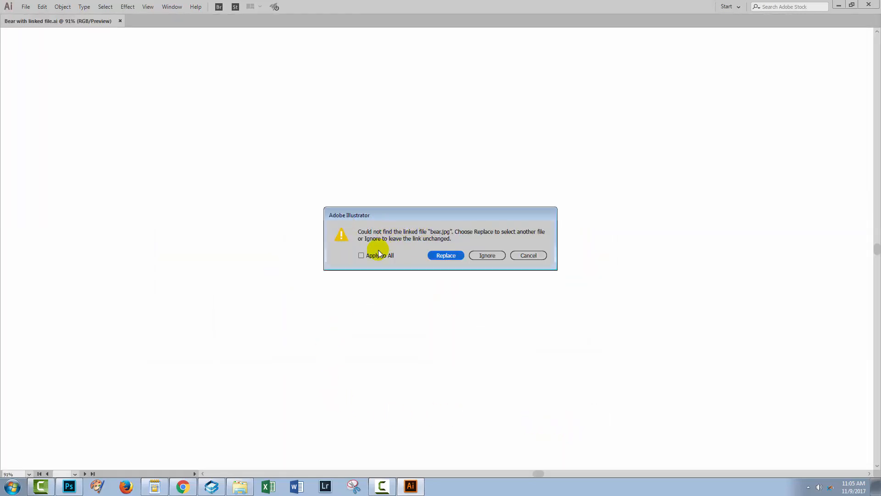
pyautogui.moveTo(426, 236)
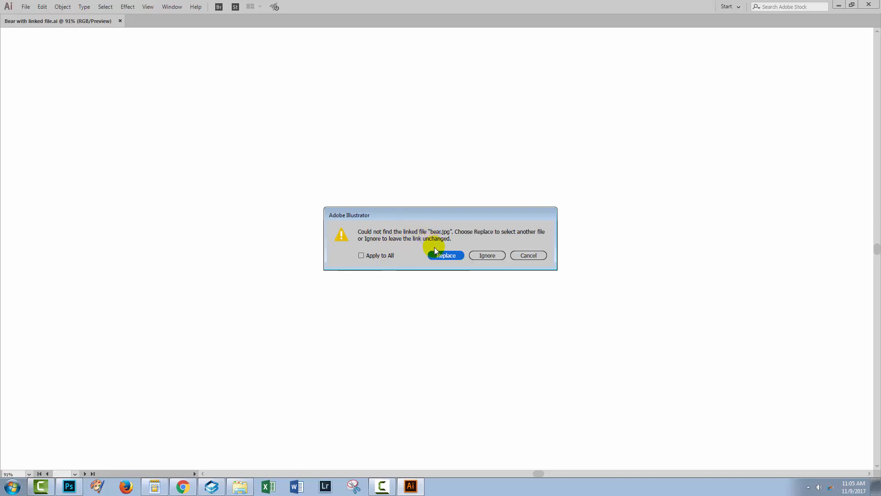
pyautogui.moveTo(429, 281)
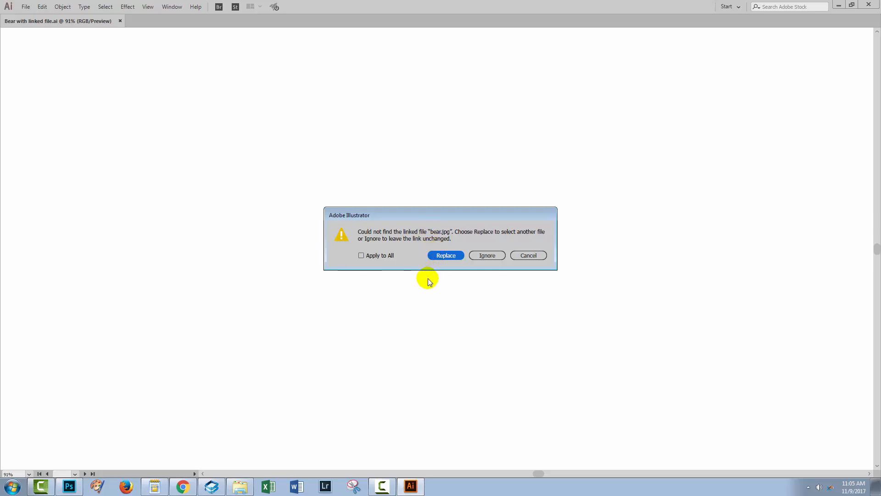
pyautogui.moveTo(410, 265)
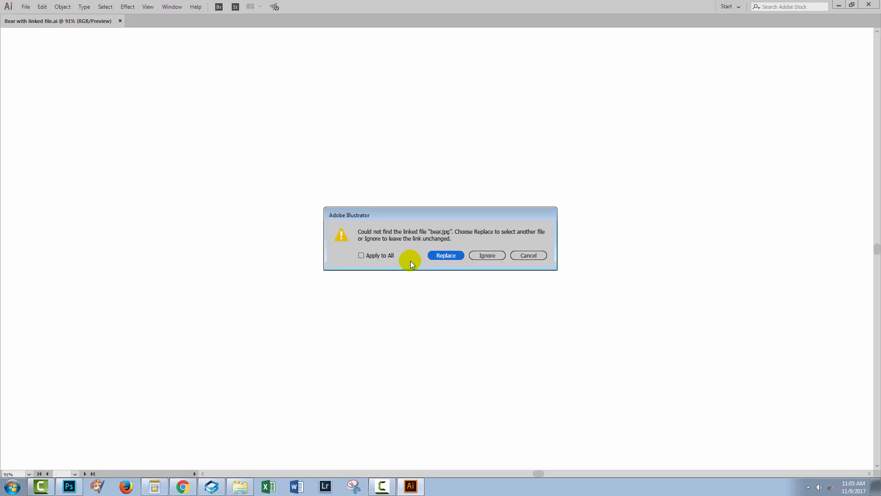
pyautogui.moveTo(424, 220)
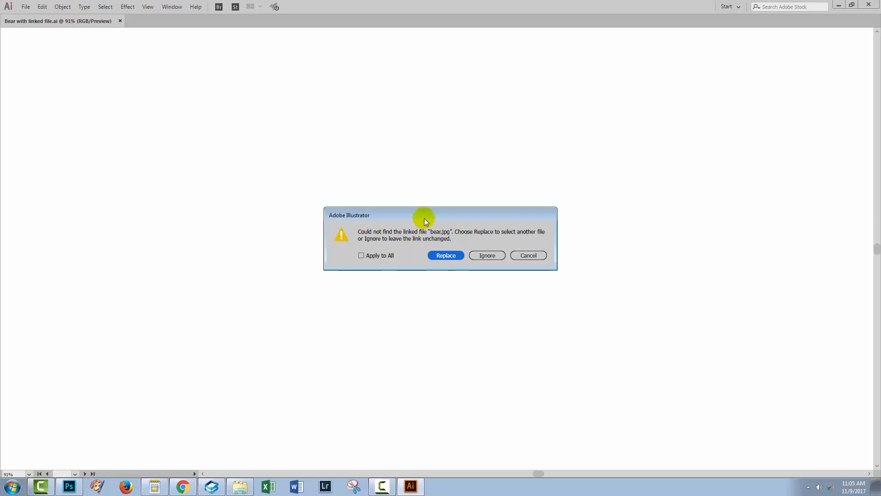
pyautogui.moveTo(432, 234)
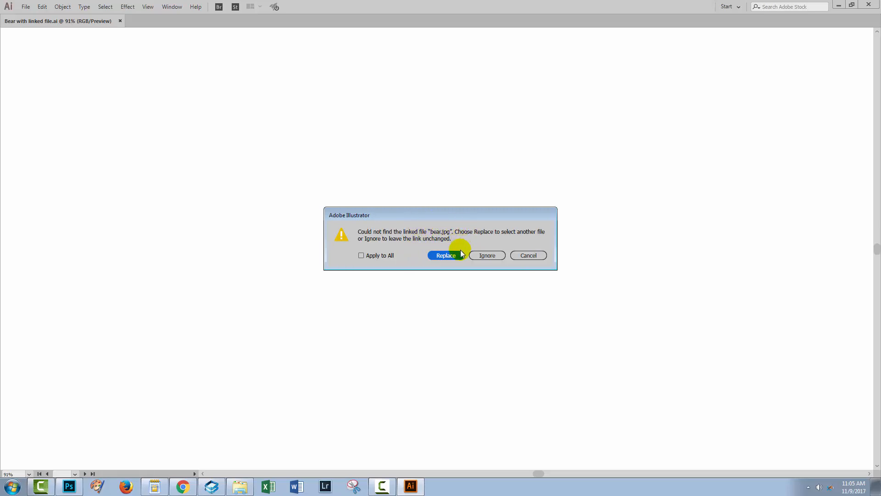
pyautogui.moveTo(437, 246)
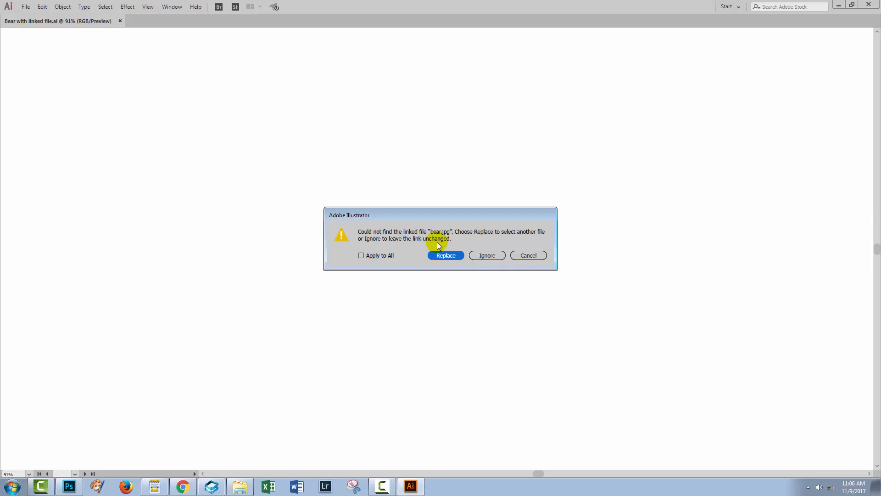
pyautogui.moveTo(449, 218)
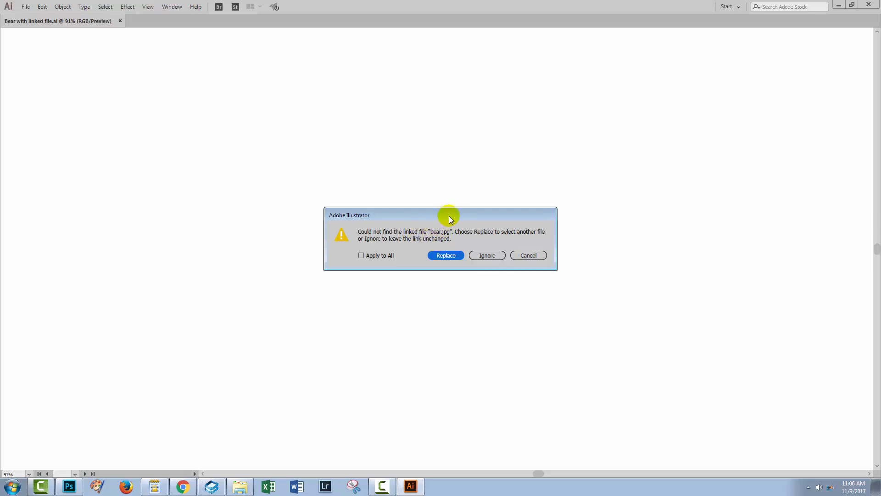
pyautogui.moveTo(450, 232)
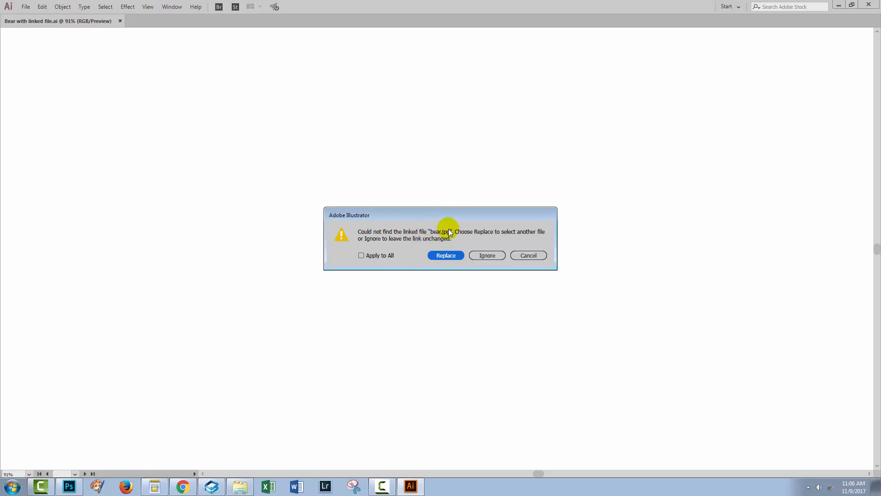
pyautogui.moveTo(442, 232)
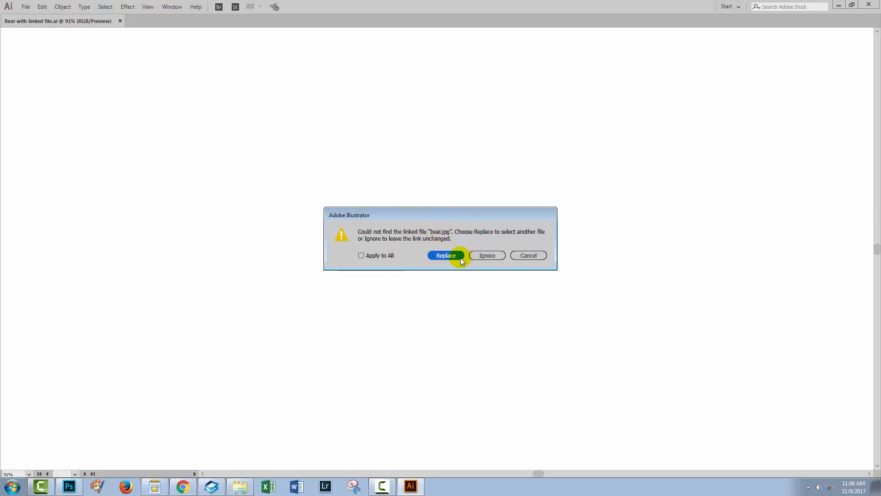
pyautogui.moveTo(487, 255)
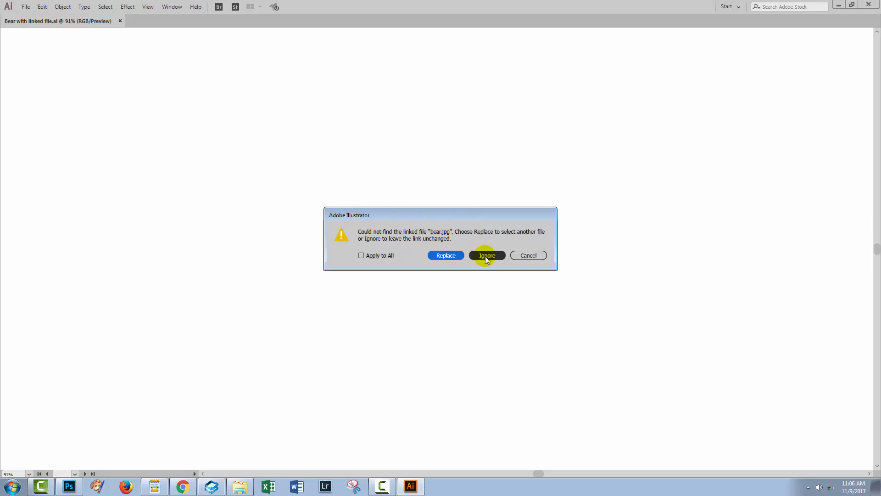
# - Ignore the missing bear.jpg link and delete Layer 3 holding the broken linked image
pyautogui.click(486, 255)
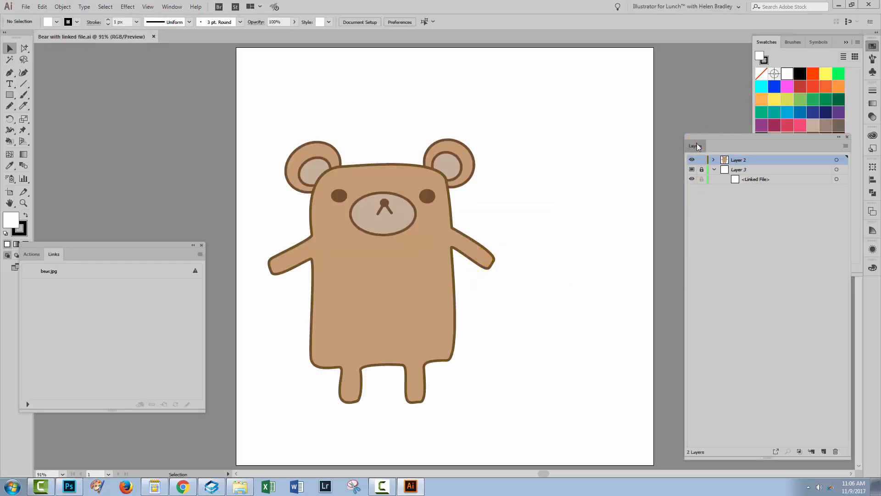
pyautogui.moveTo(695, 146); pyautogui.dragTo(584, 155)
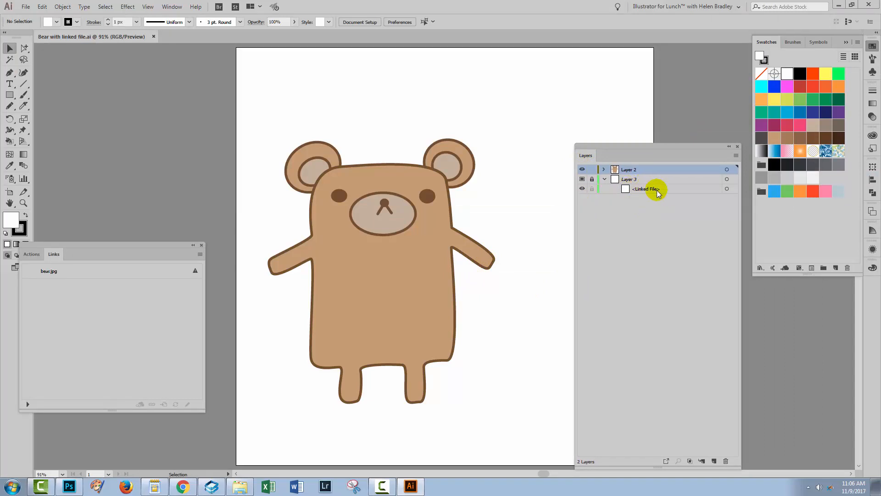
pyautogui.moveTo(639, 192)
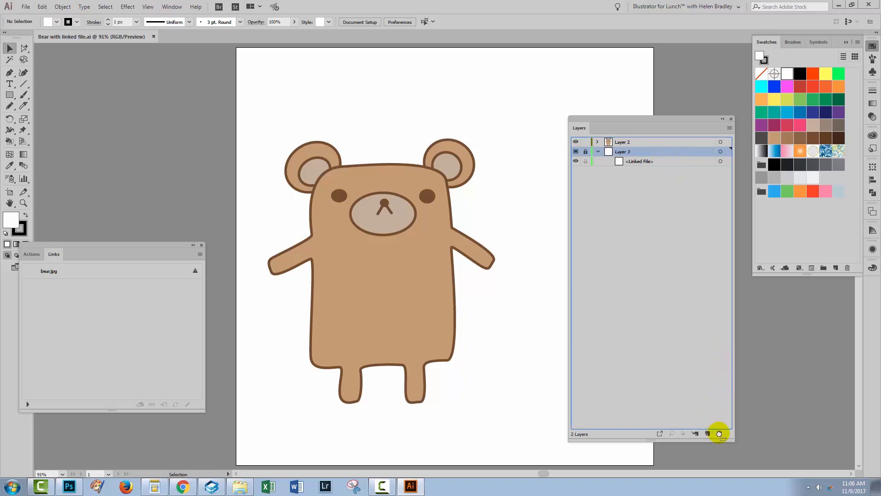
pyautogui.click(707, 433)
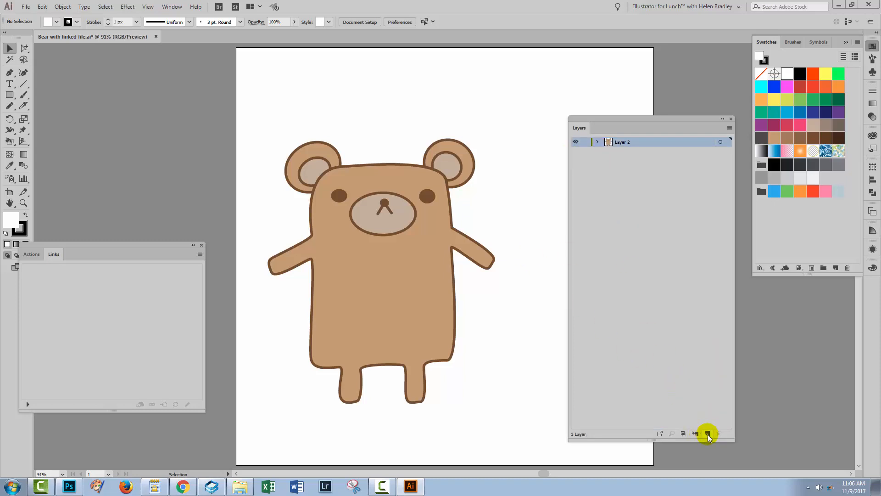
pyautogui.click(708, 433)
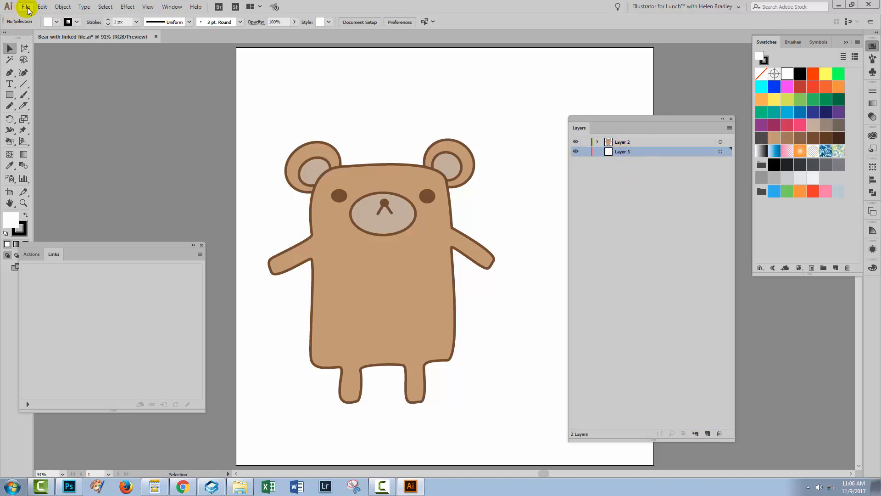
# - Place sketch of bear.jpg from the Resources folder as a linked image on Layer 3
pyautogui.click(25, 7)
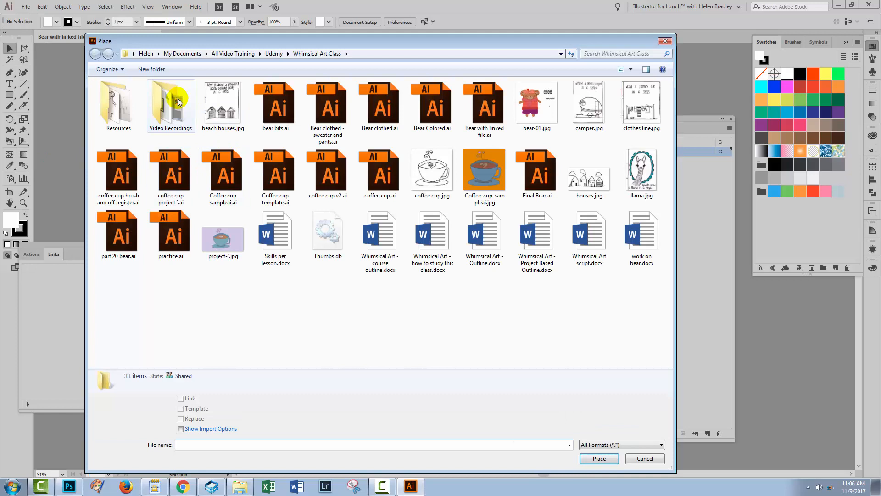
pyautogui.click(119, 105)
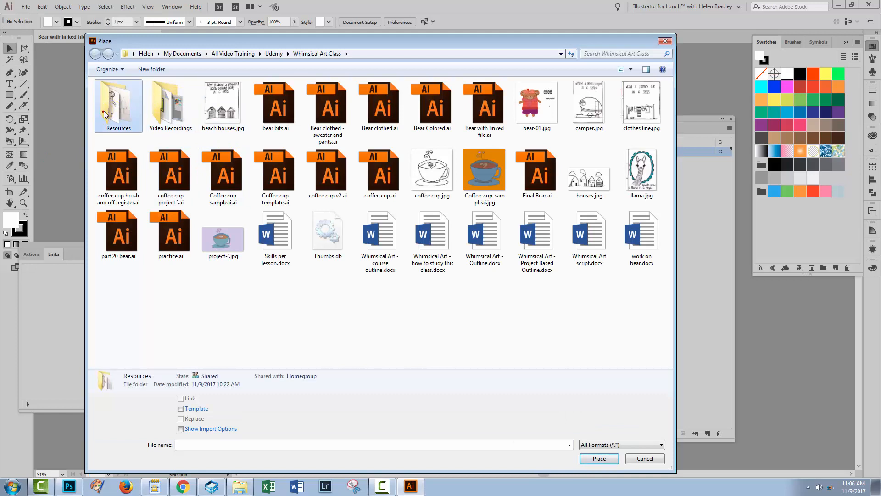
pyautogui.doubleClick(119, 102)
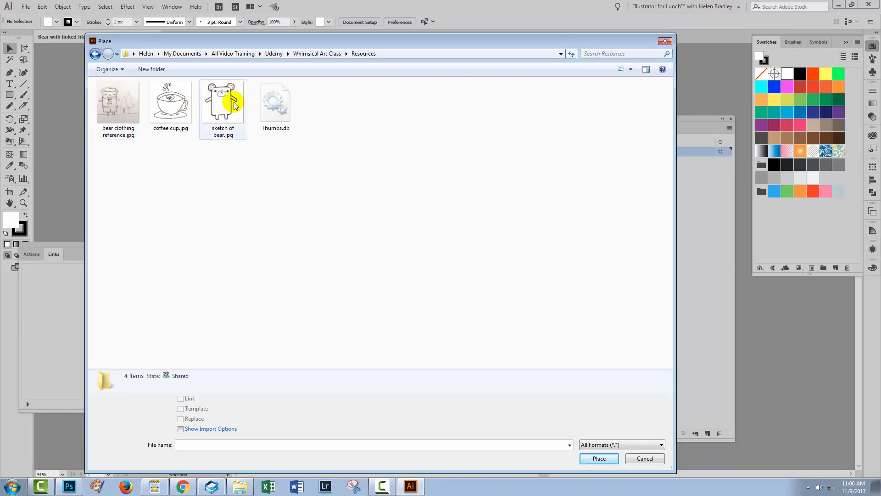
pyautogui.moveTo(242, 182)
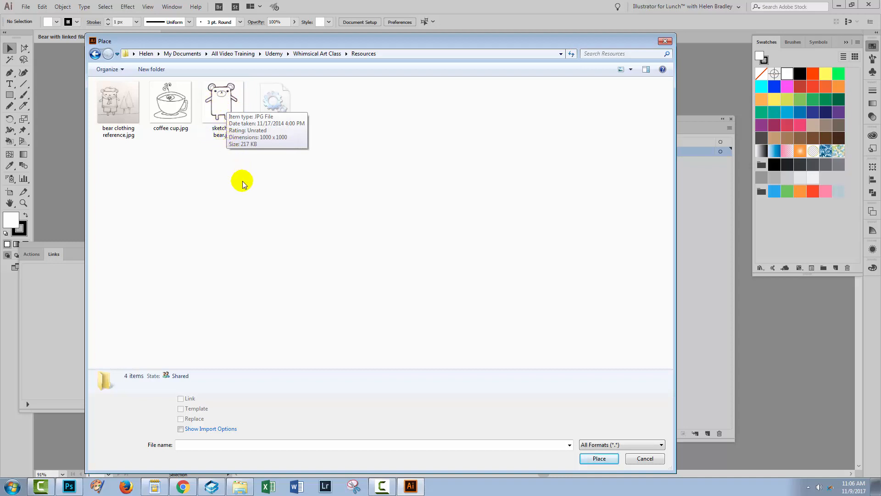
pyautogui.click(222, 101)
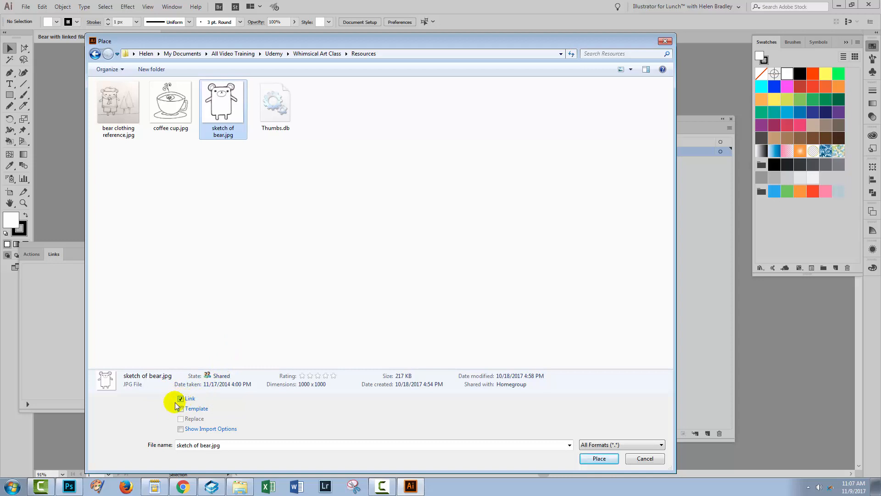
pyautogui.moveTo(219, 179)
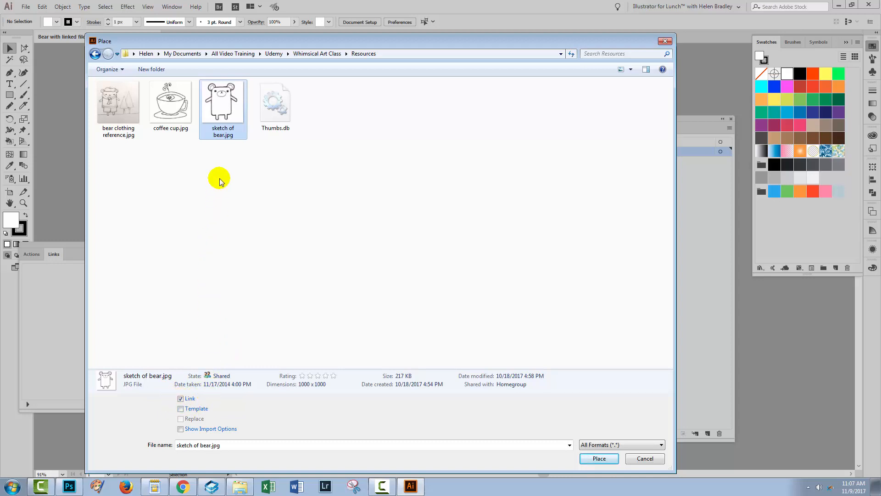
pyautogui.moveTo(408, 283)
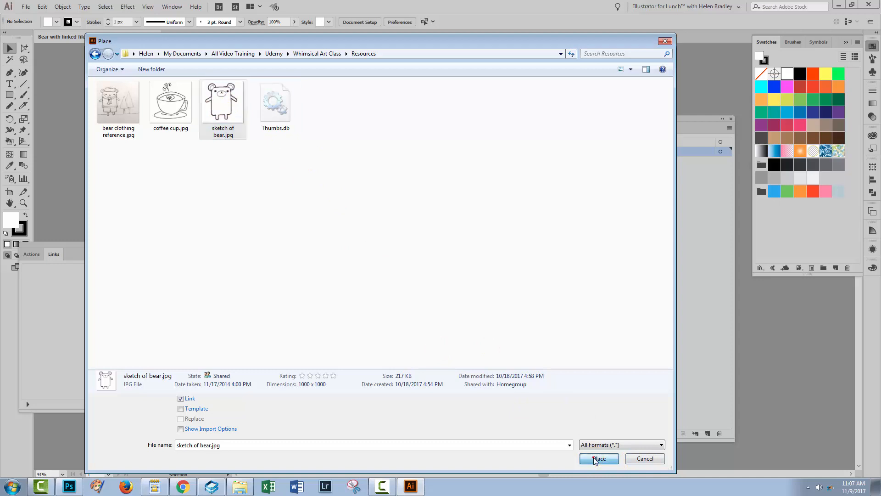
pyautogui.click(597, 458)
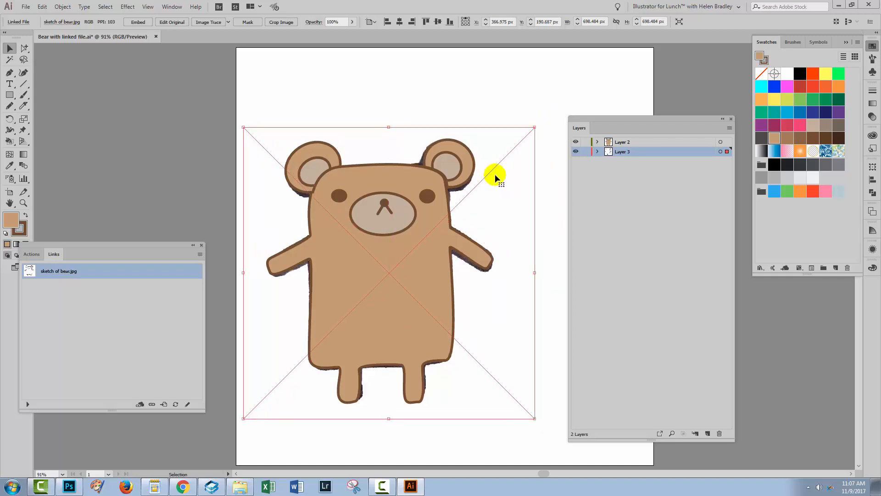
pyautogui.moveTo(482, 217)
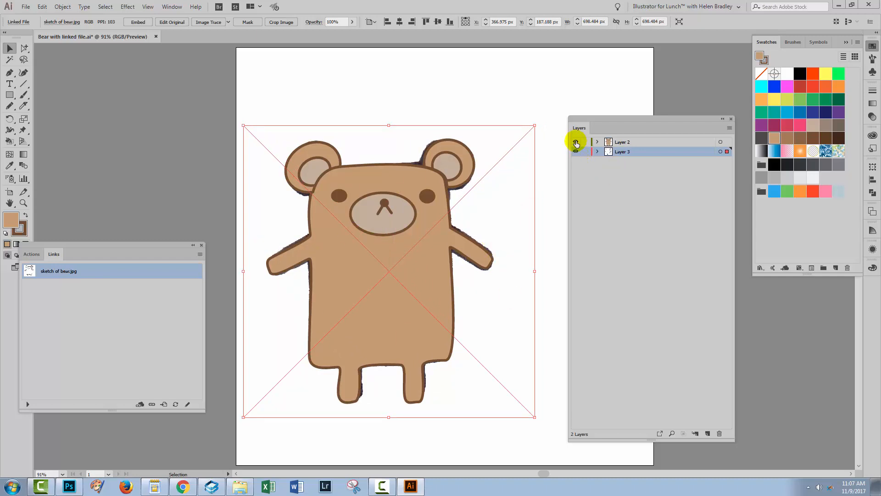
# - Hide Layer 2 so only the placed black-and-white bear sketch shows
pyautogui.click(575, 142)
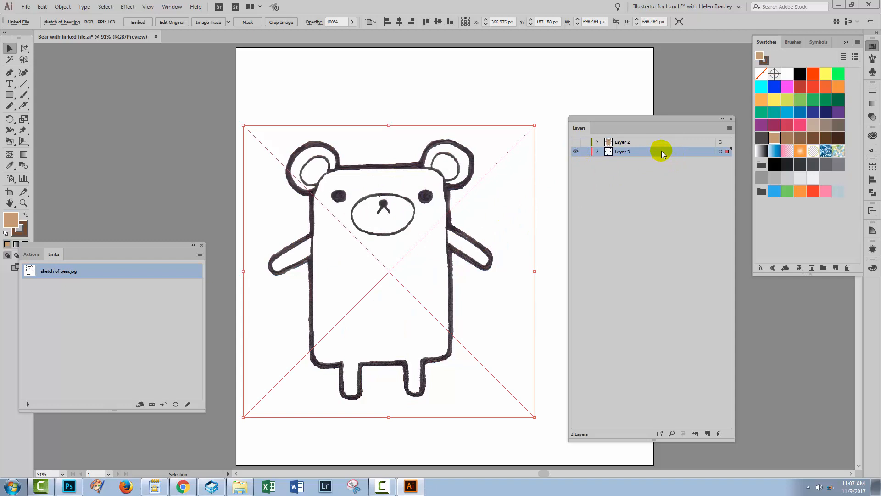
# - Make Layer 3 a dimmed, locked Template layer and show the coloured bear on Layer 2 again
pyautogui.doubleClick(622, 151)
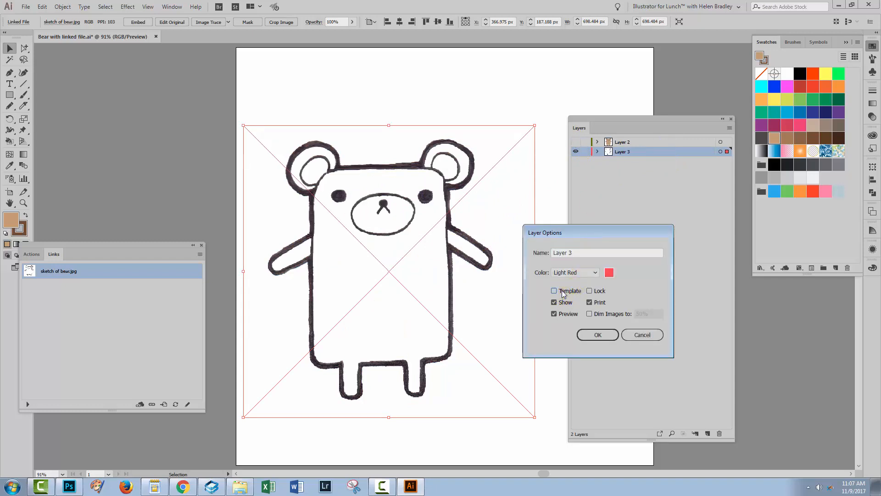
pyautogui.click(597, 334)
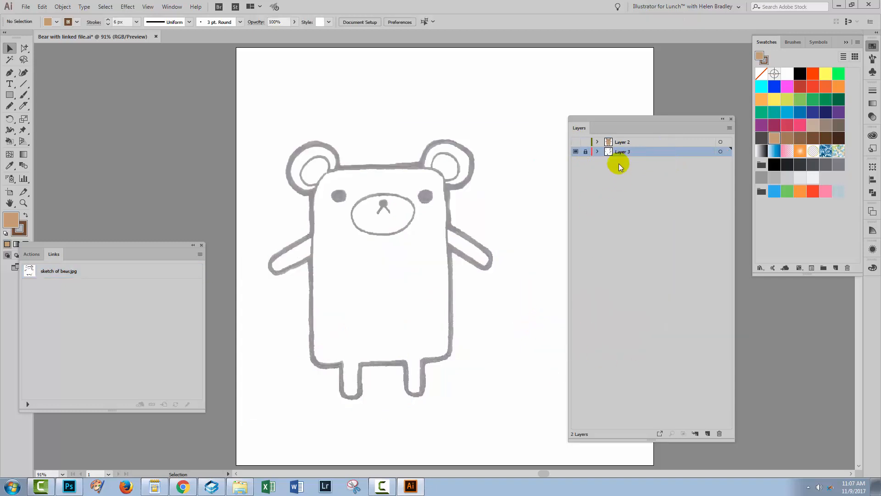
pyautogui.click(575, 142)
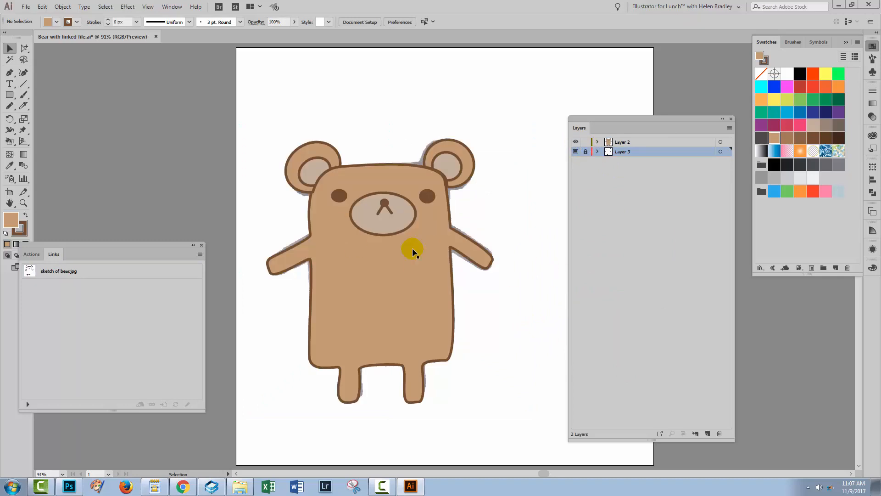
pyautogui.moveTo(454, 360)
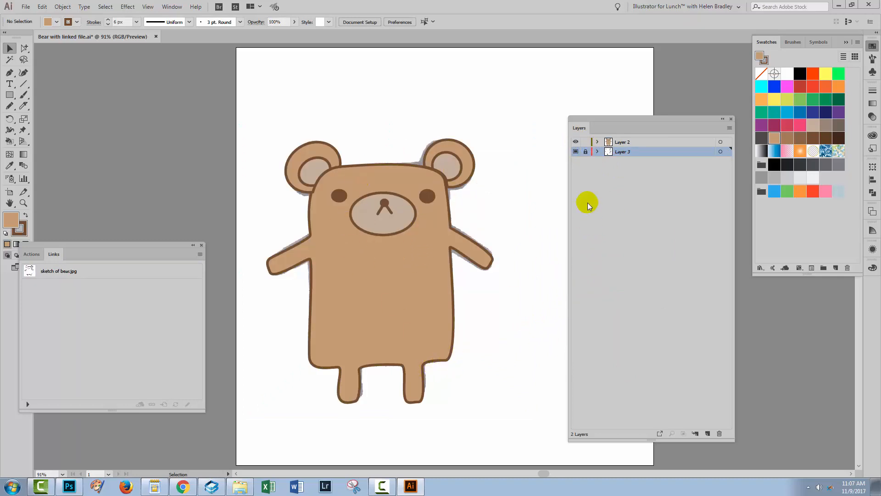
pyautogui.click(598, 152)
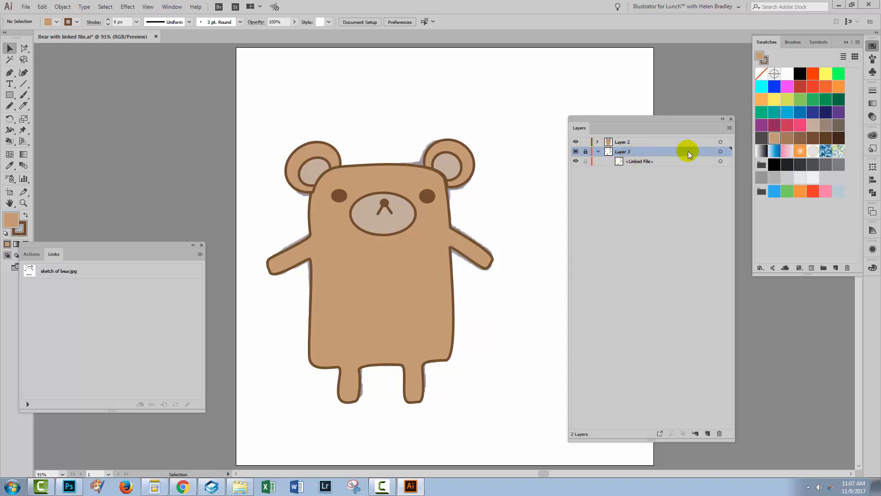
# - Set the Layers panel Row Size to Other with a larger value for bigger thumbnails
pyautogui.click(729, 127)
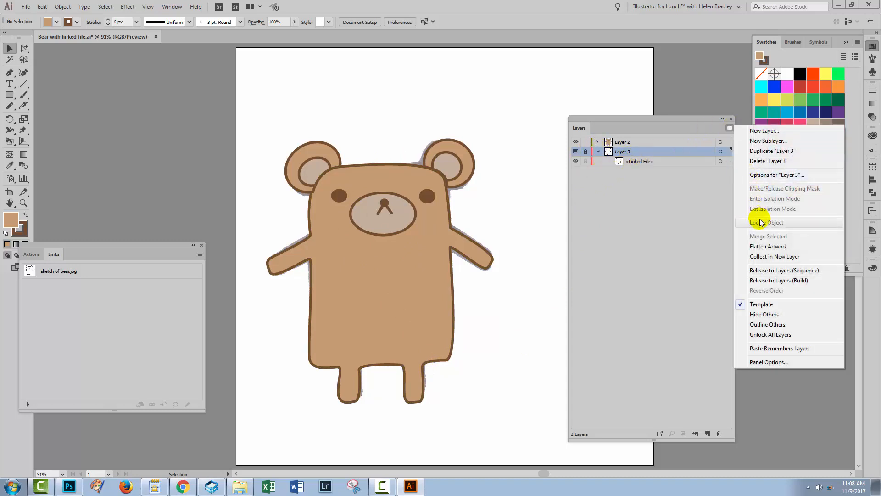
pyautogui.moveTo(768, 361)
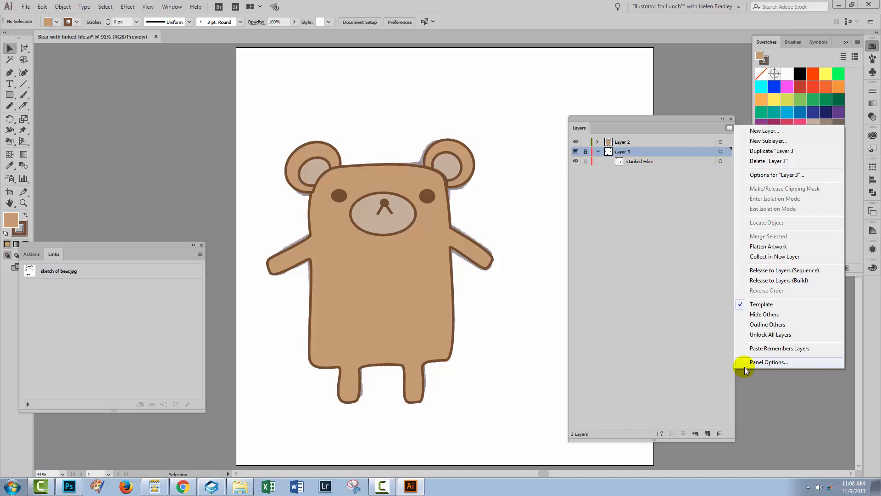
pyautogui.click(768, 362)
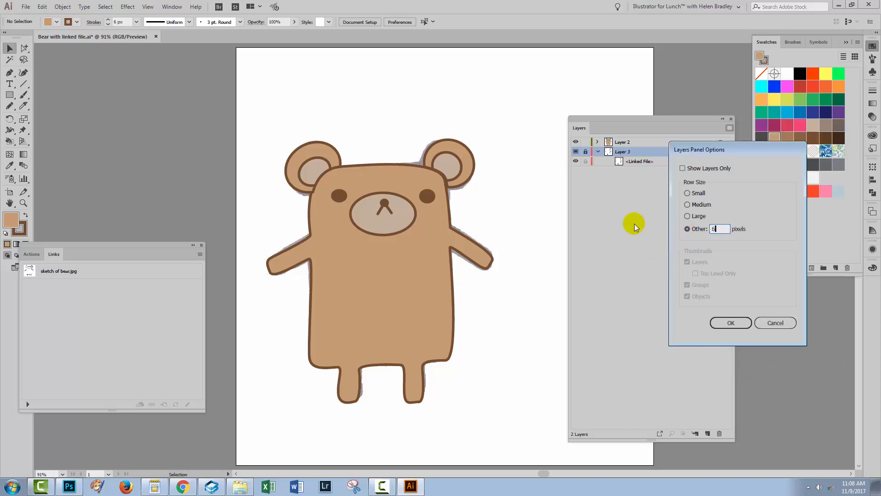
pyautogui.click(730, 322)
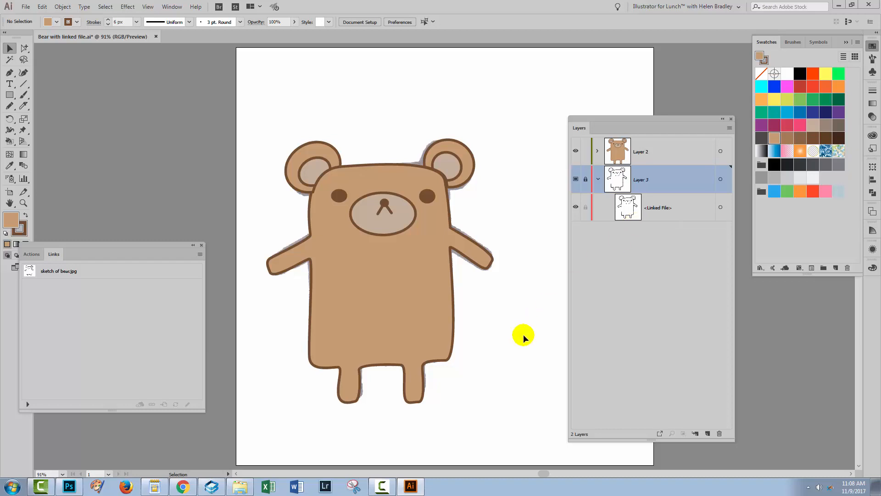
pyautogui.moveTo(534, 311)
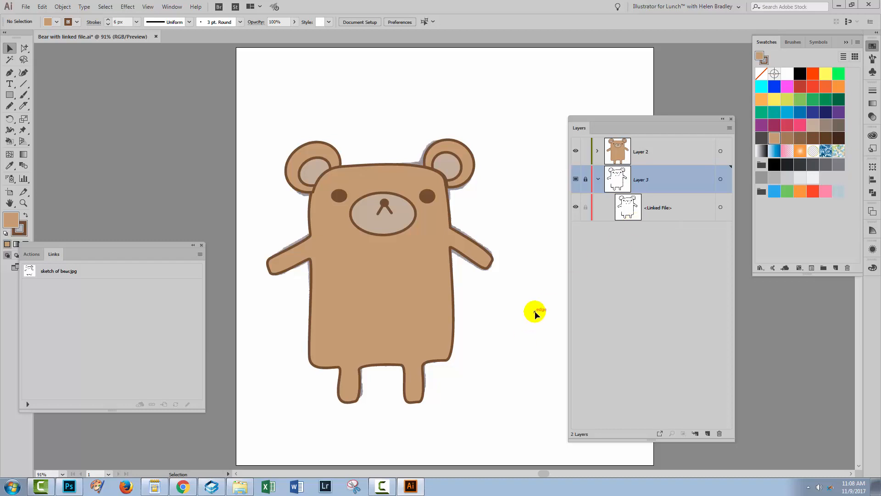
pyautogui.moveTo(542, 296)
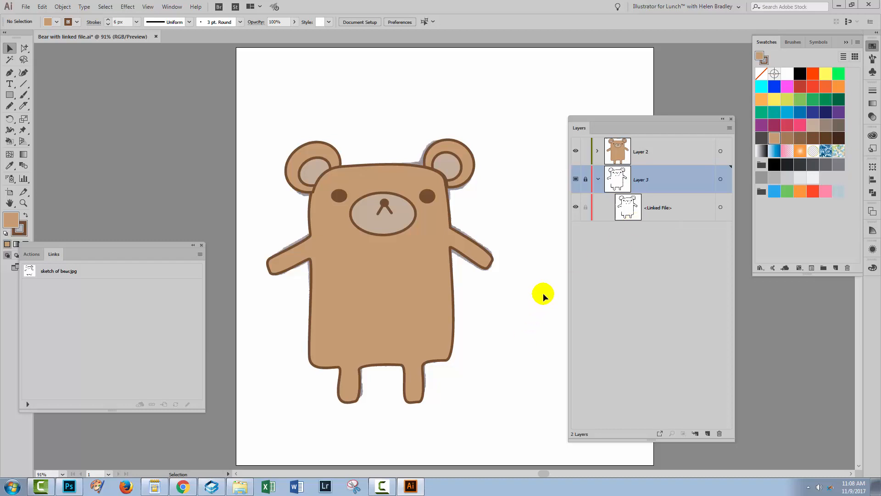
pyautogui.moveTo(654, 205)
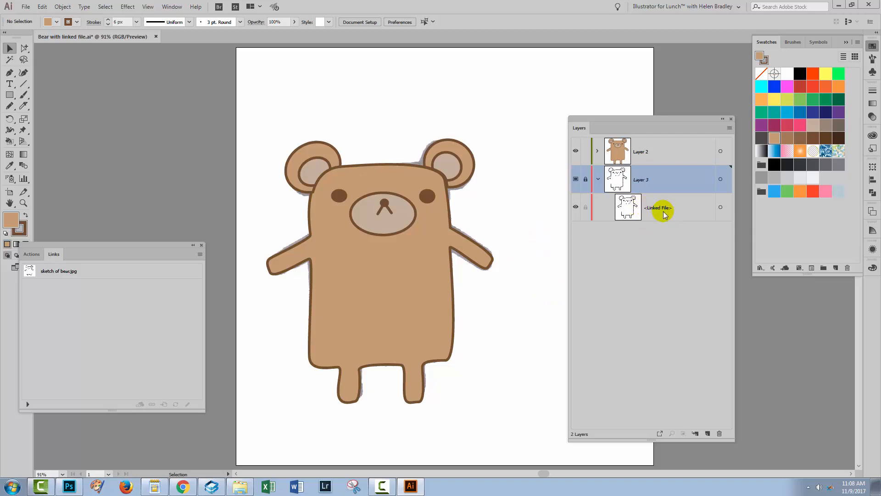
pyautogui.moveTo(172, 6)
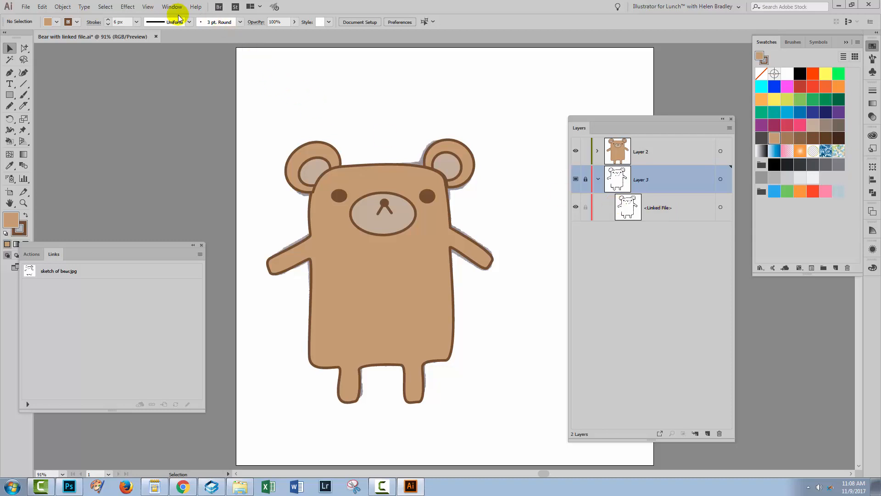
# - Show the Links panel listing sketch of bear.jpg as the document's linked file
pyautogui.click(173, 6)
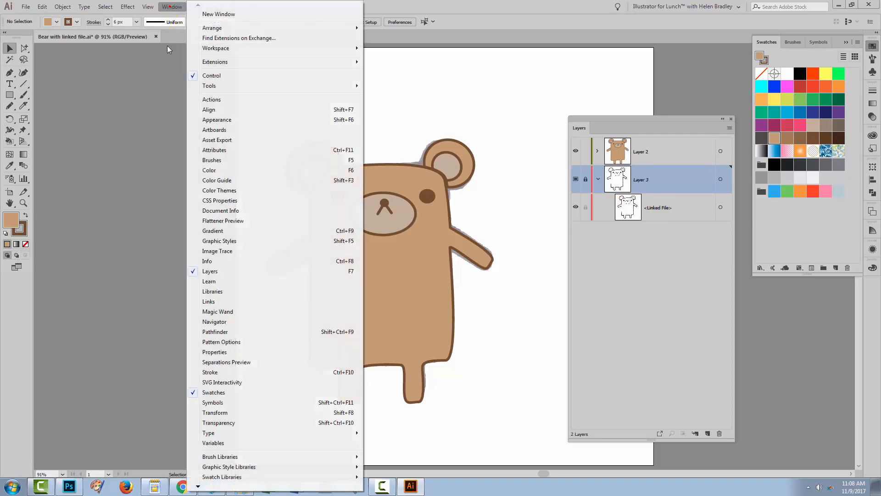
pyautogui.click(208, 301)
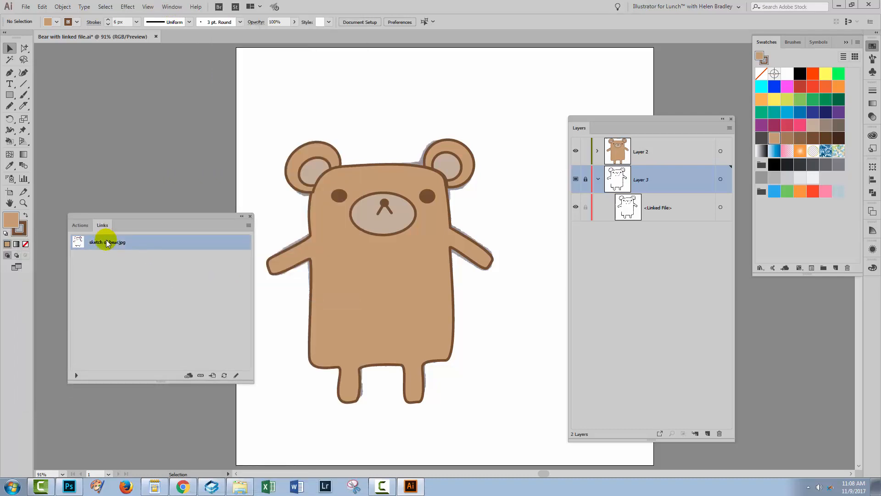
pyautogui.moveTo(215, 243)
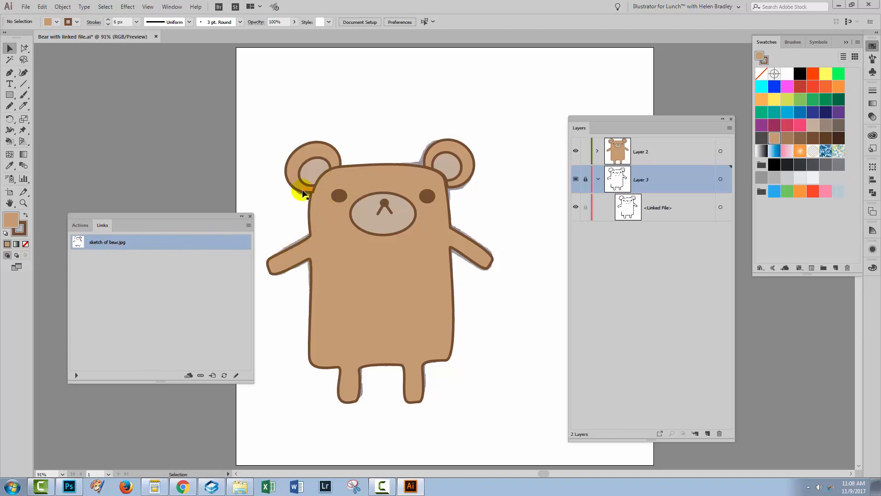
pyautogui.moveTo(660, 235)
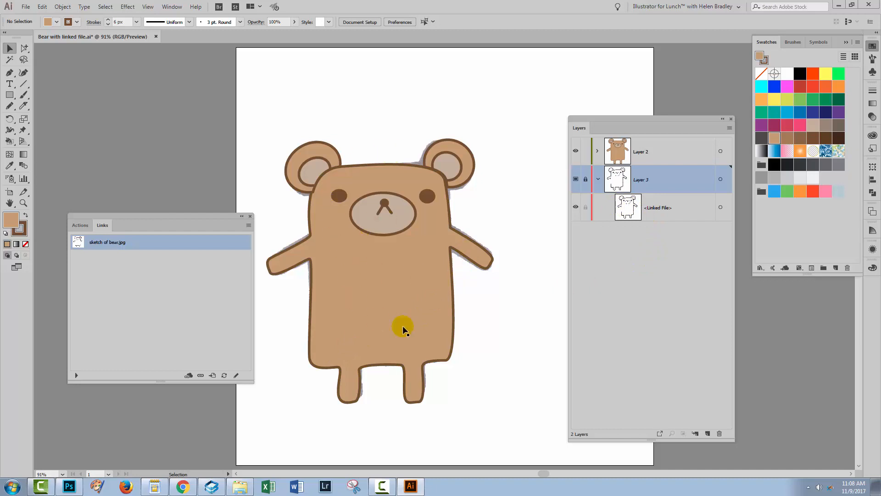
pyautogui.moveTo(224, 262)
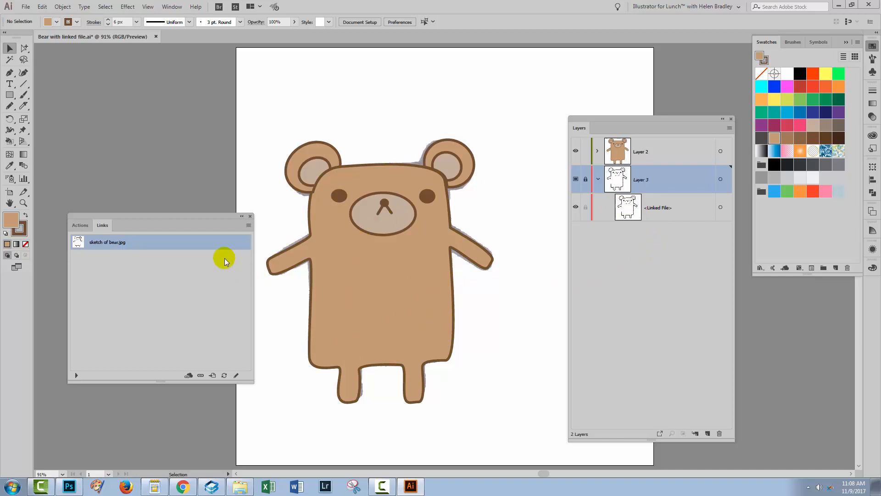
# - Embed the linked sketch of bear.jpg so Layer 3 shows it as an image
pyautogui.click(249, 225)
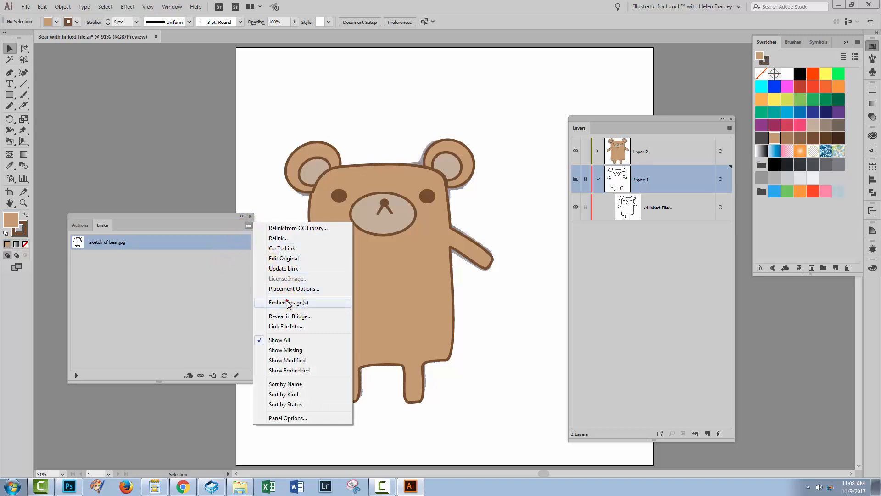
pyautogui.click(289, 302)
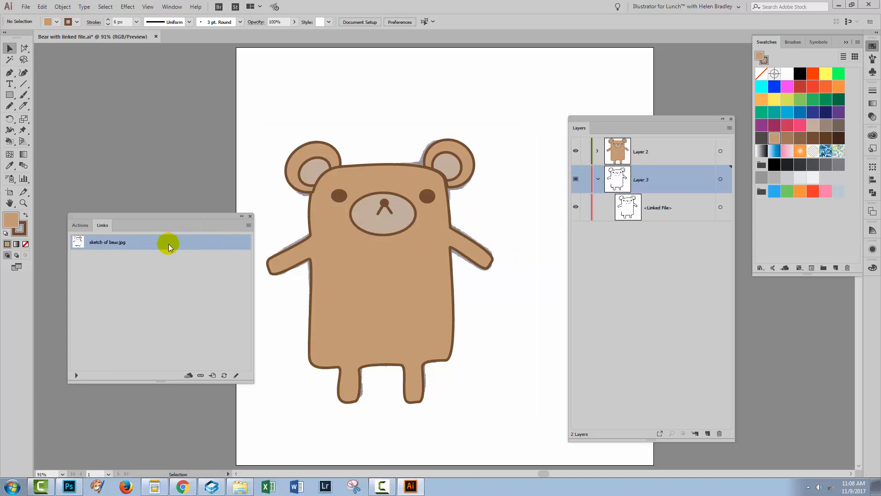
pyautogui.click(248, 225)
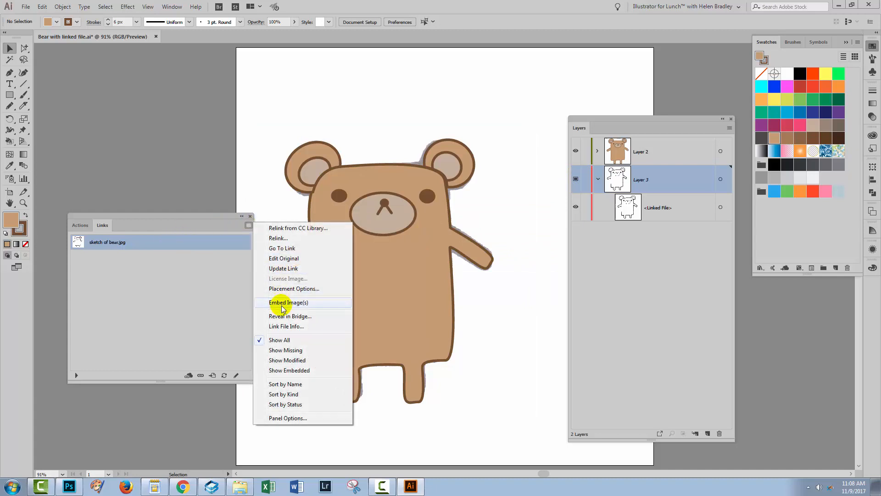
pyautogui.click(288, 302)
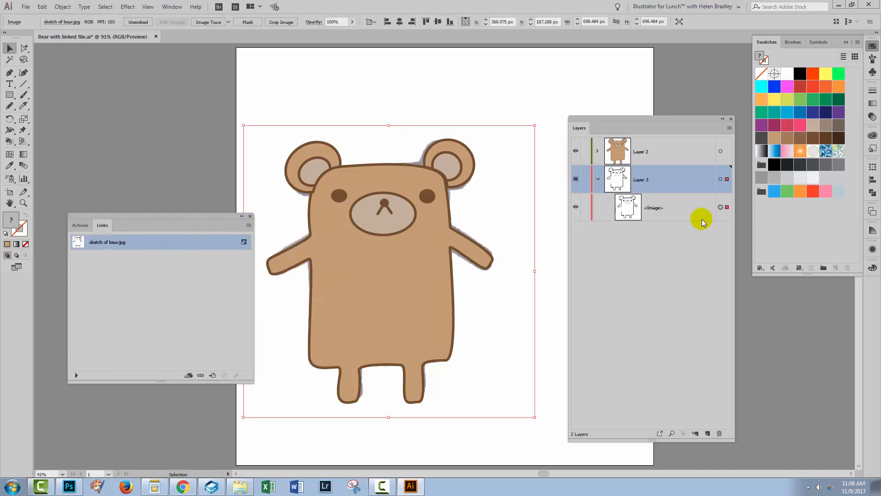
pyautogui.moveTo(644, 211)
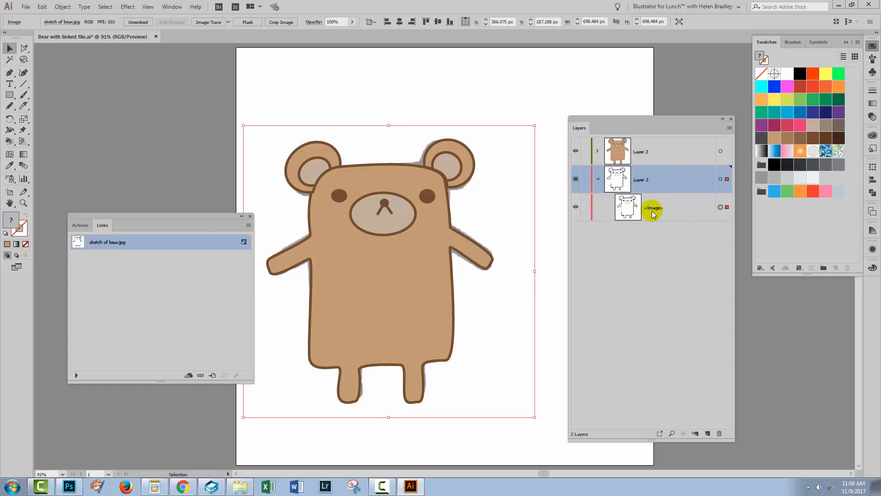
pyautogui.moveTo(659, 212)
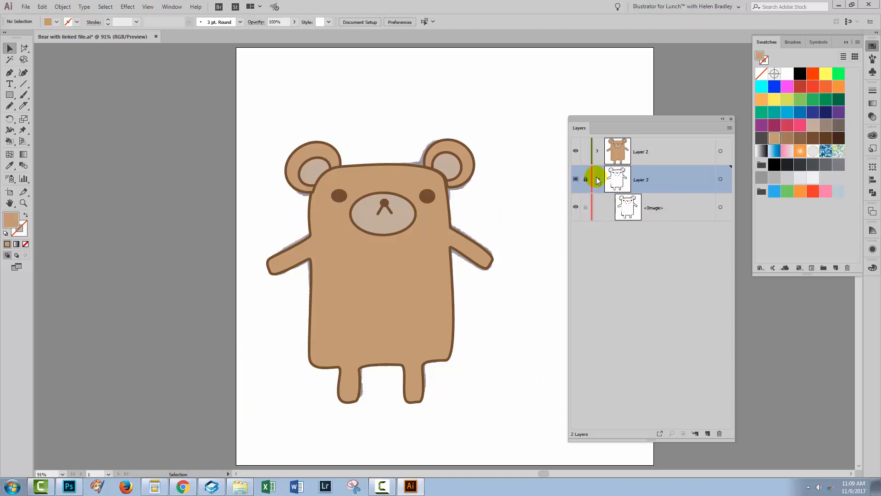
# - Undo the embed so Layer 3's bear sketch is a linked file again, then collapse the layer
pyautogui.click(596, 179)
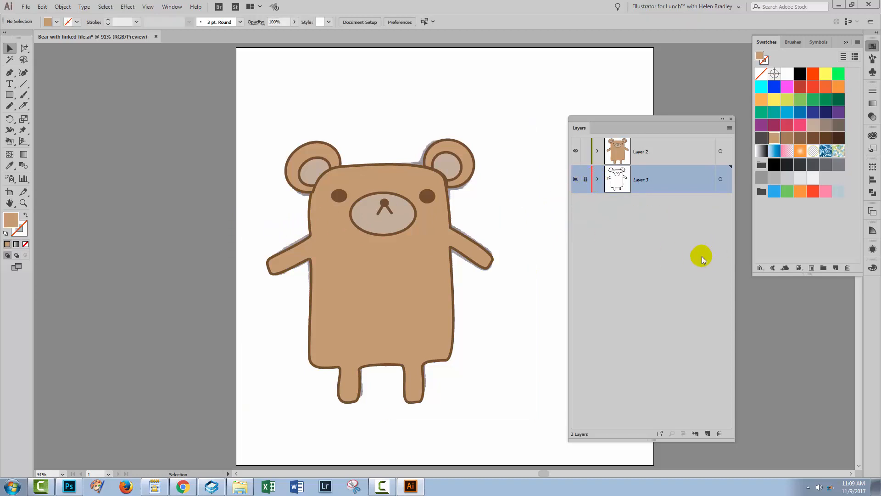
pyautogui.moveTo(256, 341)
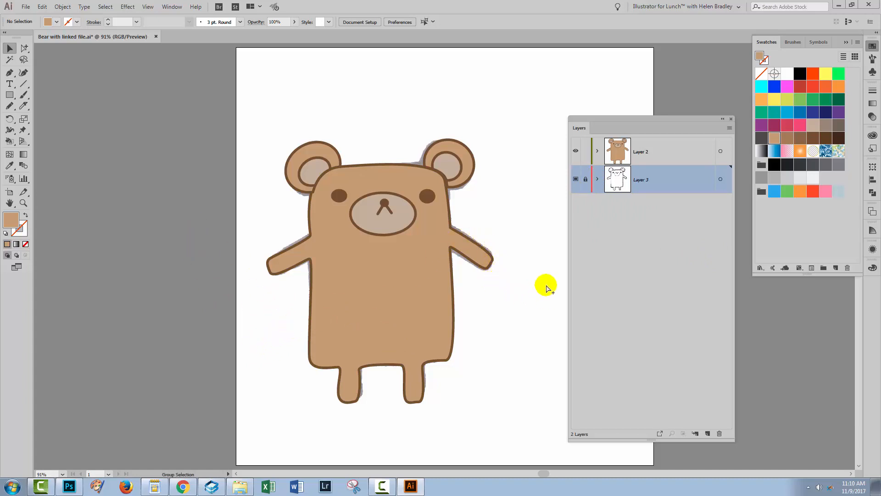
pyautogui.click(617, 179)
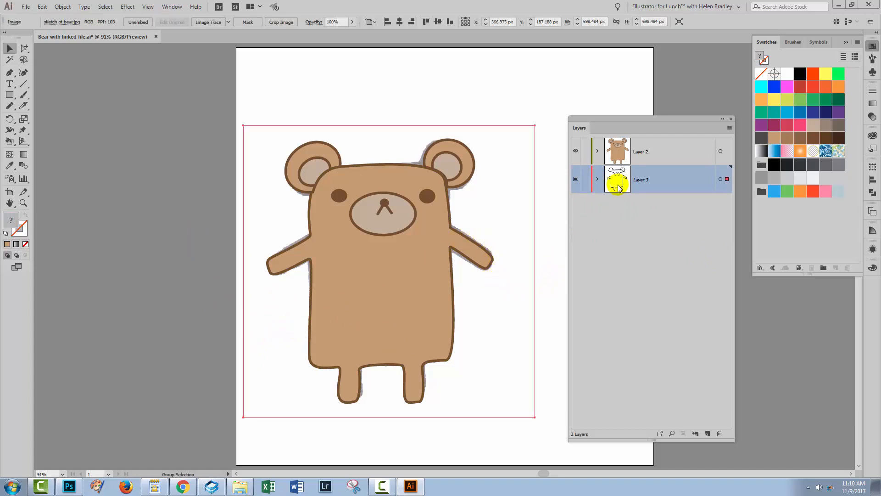
pyautogui.click(597, 179)
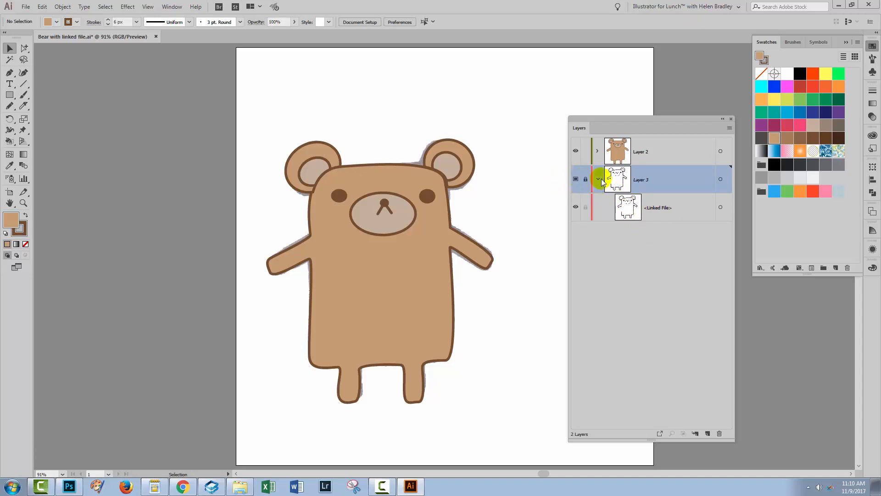
pyautogui.click(596, 179)
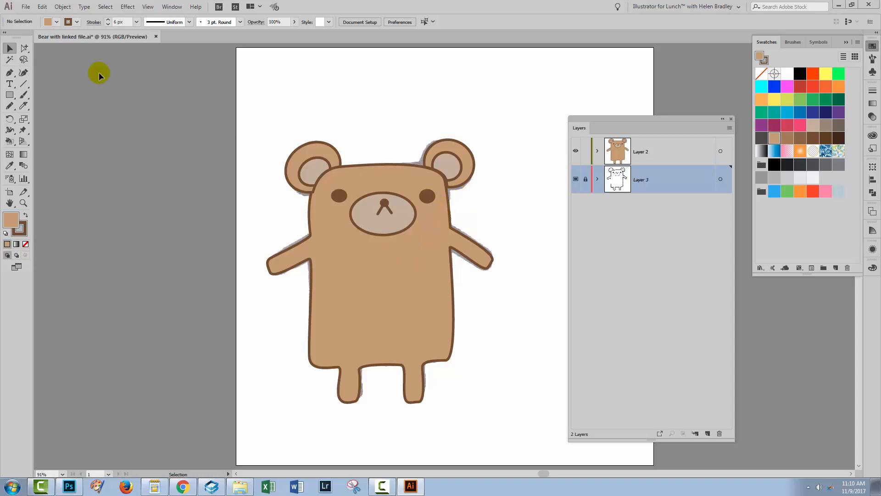
pyautogui.moveTo(26, 6)
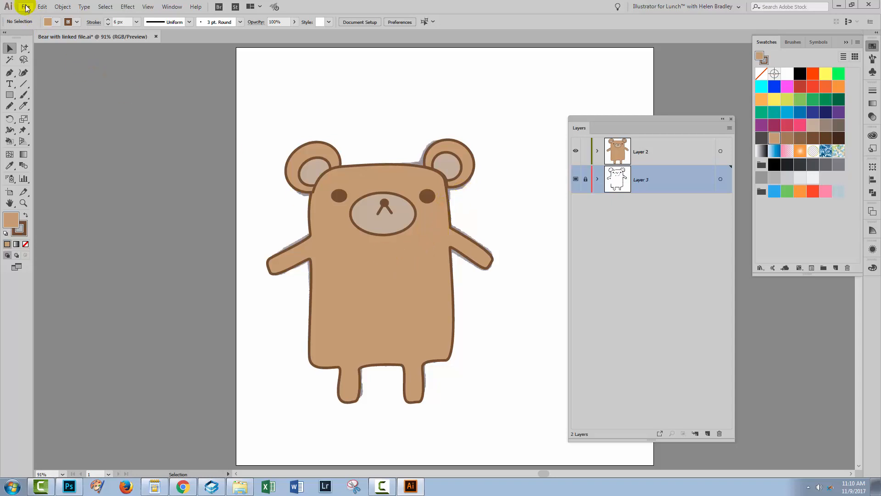
# - Save As with the new file name 'Bear with embedded file', reaching Illustrator Options
pyautogui.click(25, 7)
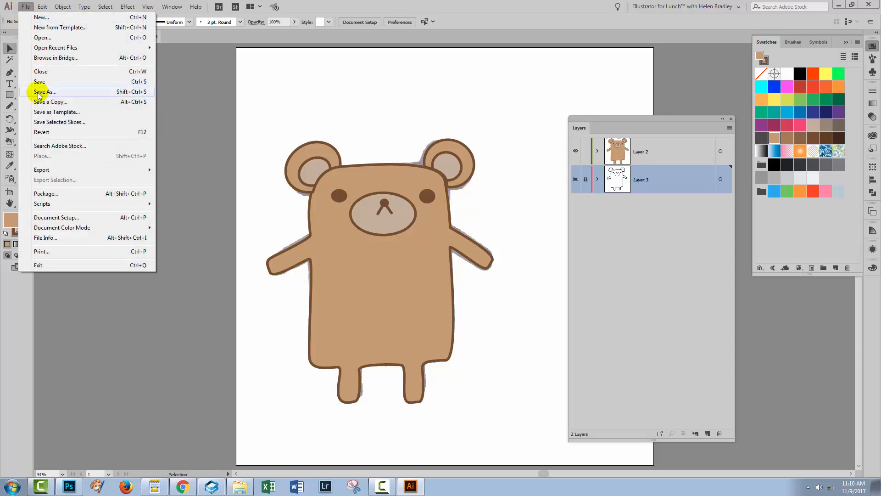
pyautogui.click(44, 92)
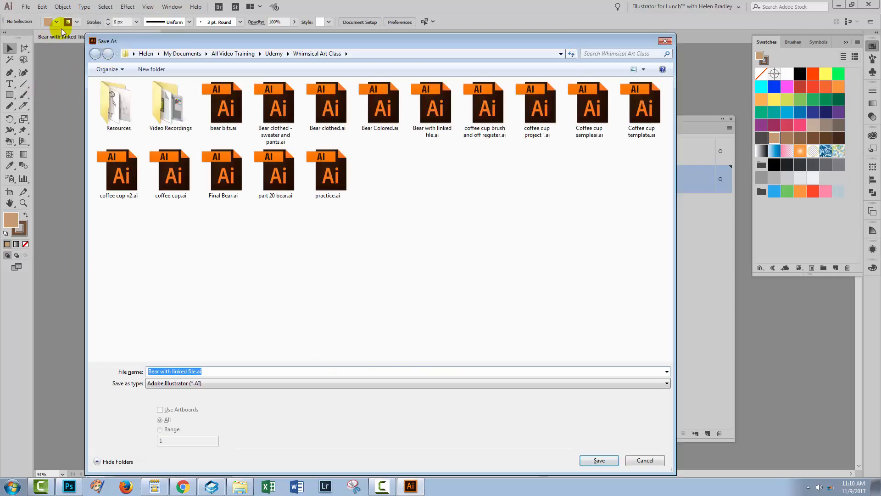
pyautogui.moveTo(199, 202)
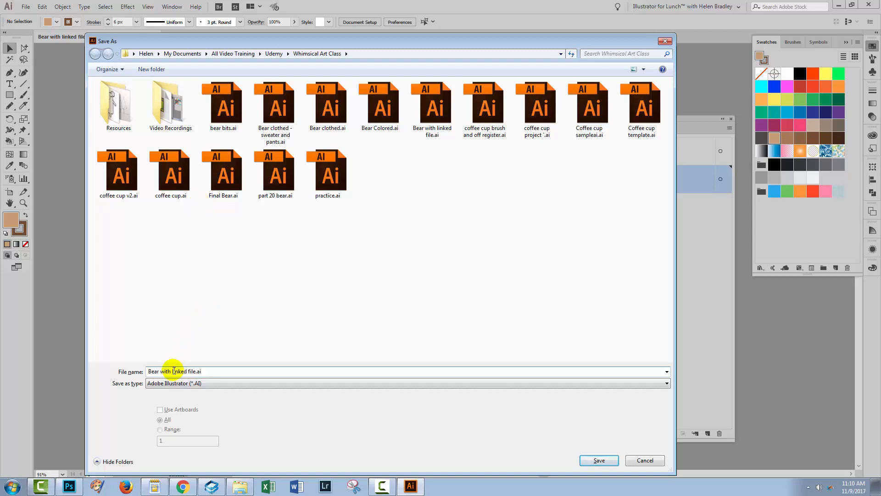
pyautogui.write('Bear with embedded')
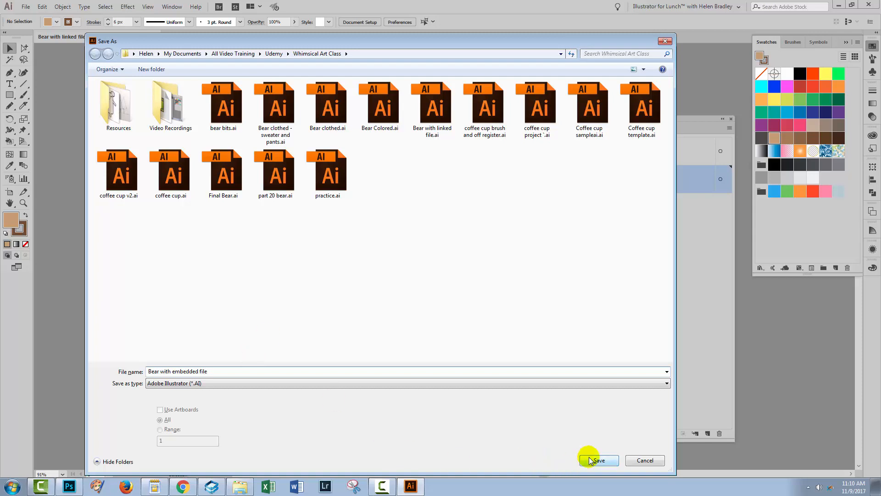
pyautogui.click(597, 460)
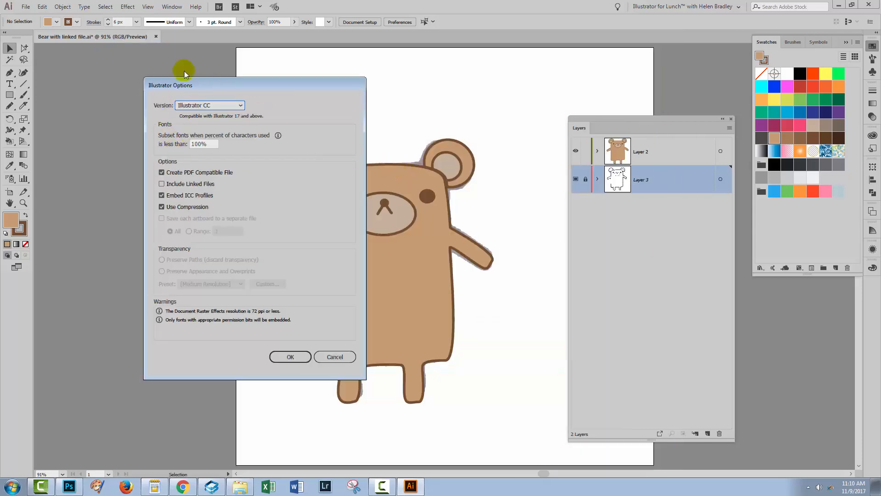
pyautogui.moveTo(254, 108)
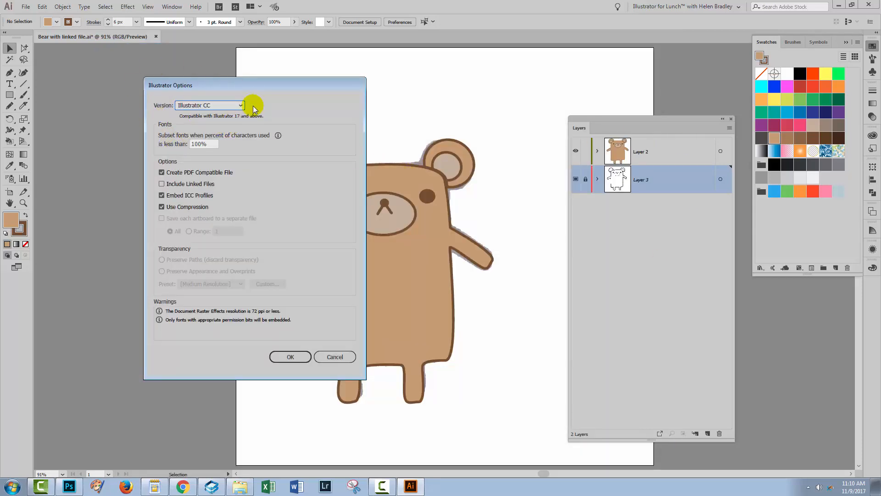
pyautogui.moveTo(291, 256)
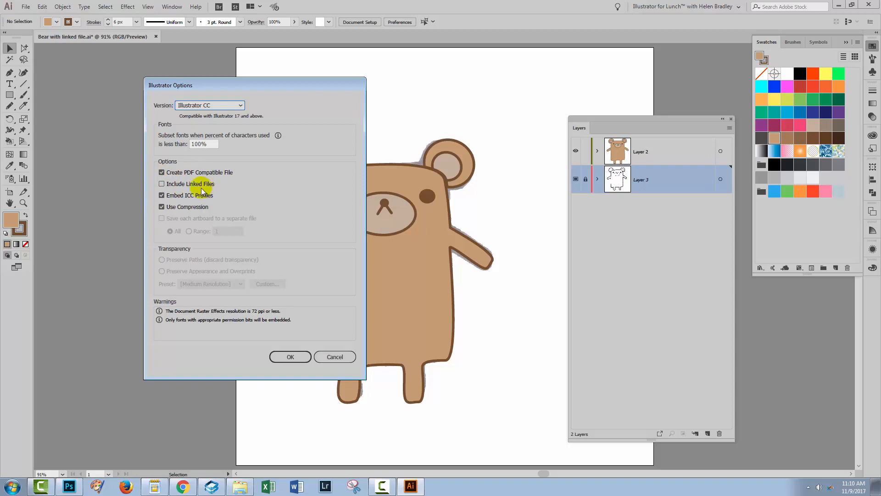
# - Enable Include Linked Files and confirm, saving 'Bear with embedded file.ai' with the sketch embedded
pyautogui.click(161, 184)
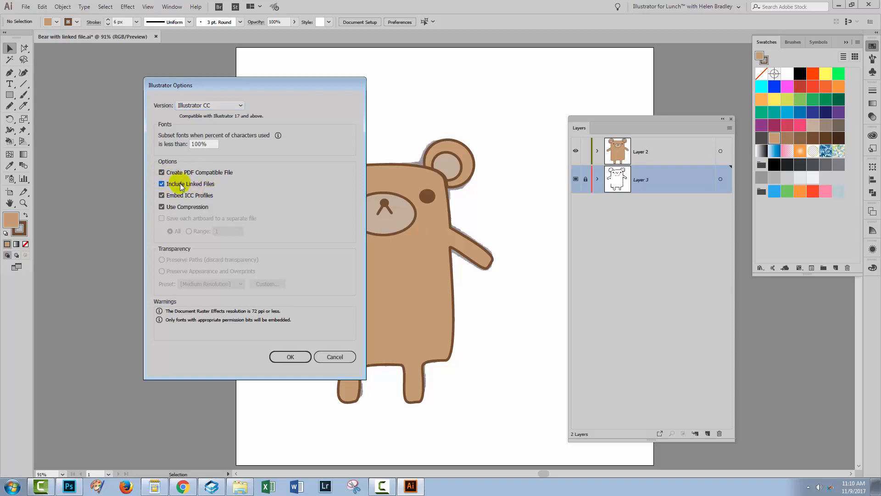
pyautogui.moveTo(339, 253)
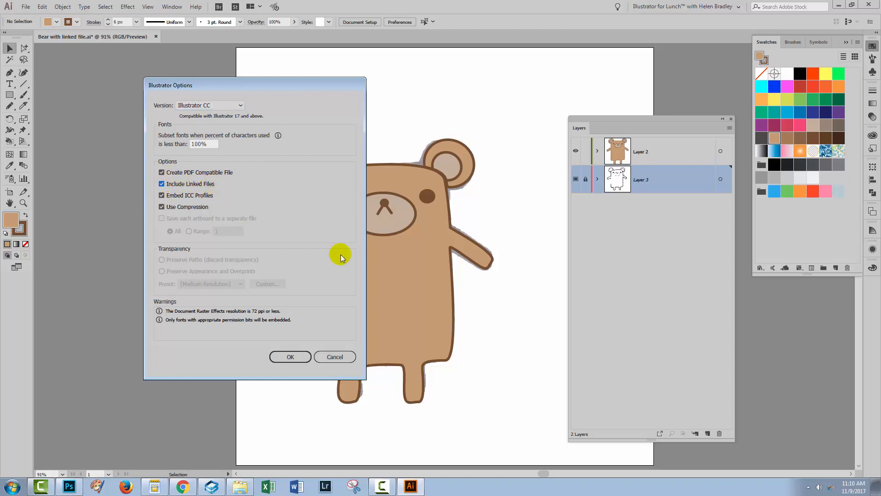
pyautogui.moveTo(606, 183)
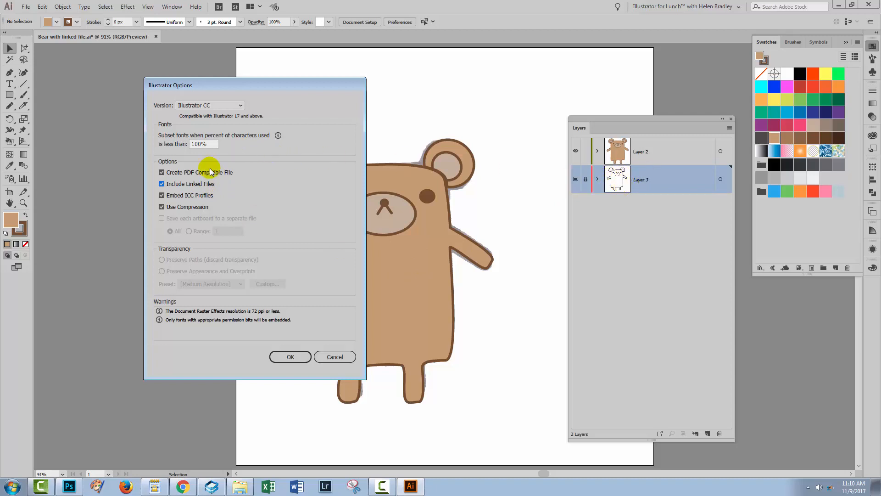
pyautogui.moveTo(201, 192)
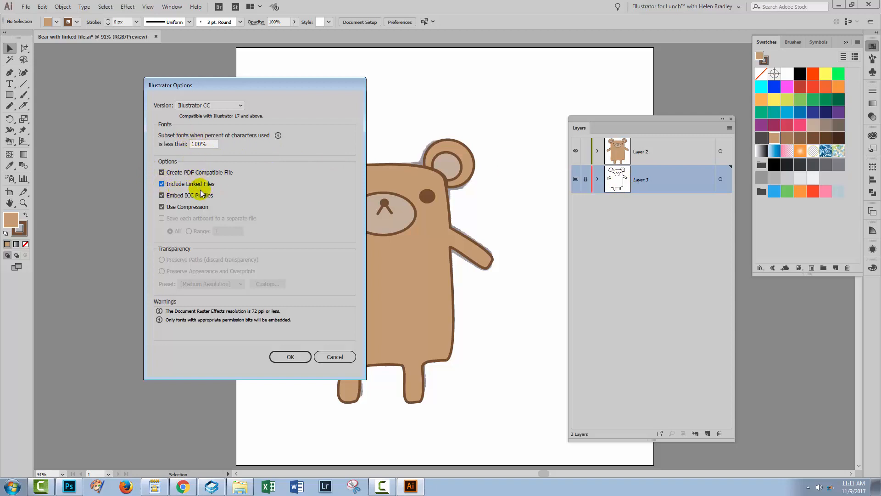
pyautogui.moveTo(291, 357)
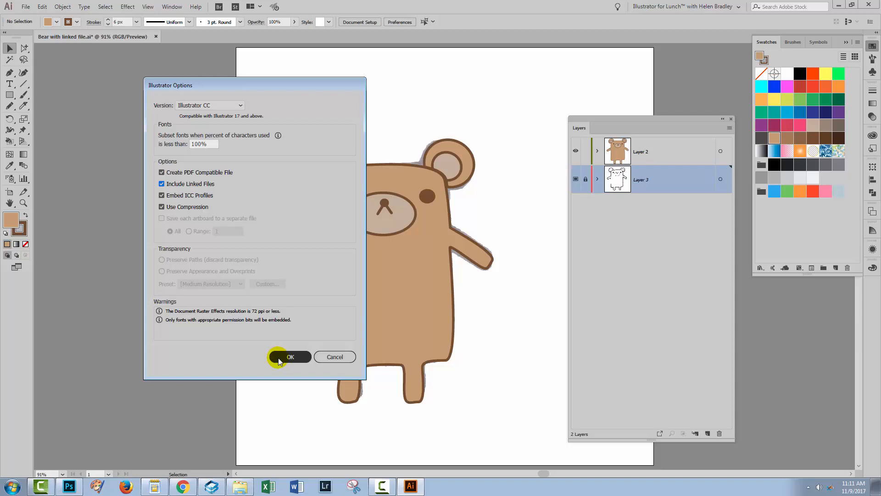
pyautogui.moveTo(188, 183)
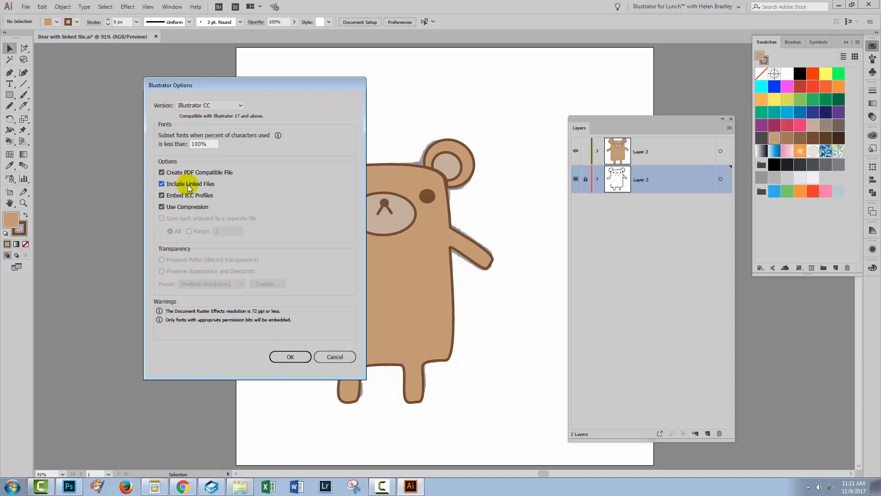
pyautogui.moveTo(137, 190)
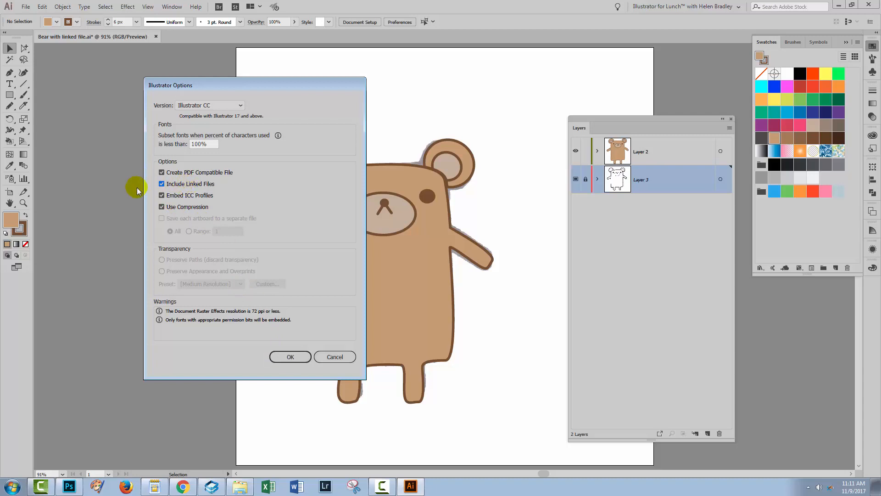
pyautogui.click(162, 183)
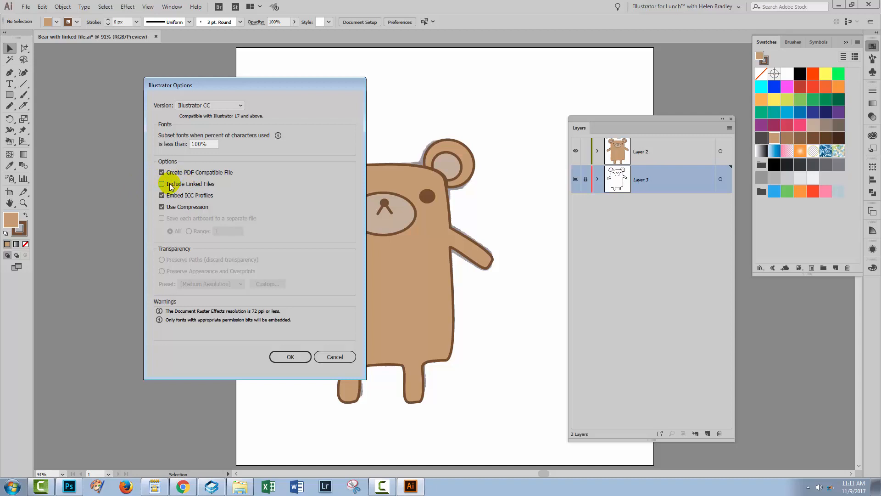
pyautogui.click(161, 183)
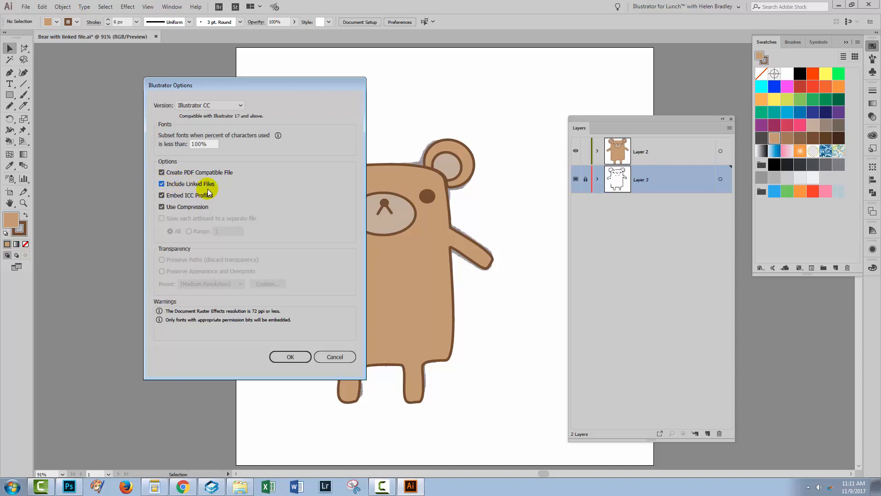
pyautogui.moveTo(518, 334)
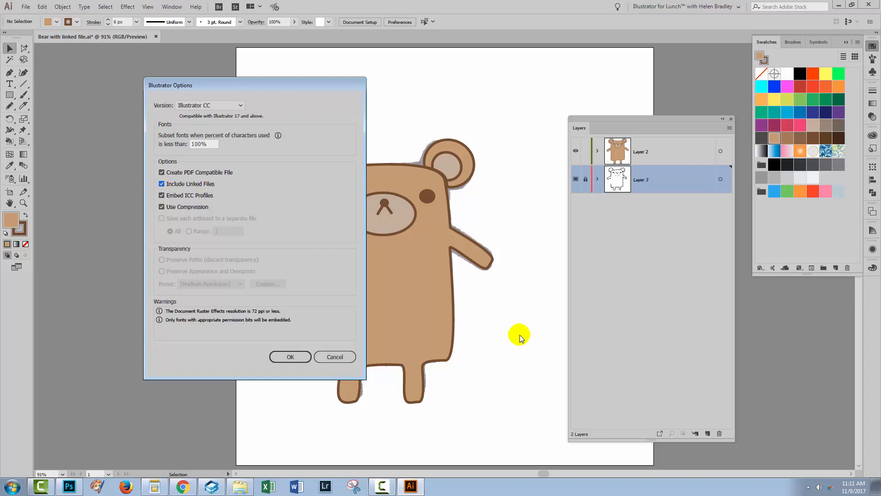
pyautogui.moveTo(228, 170)
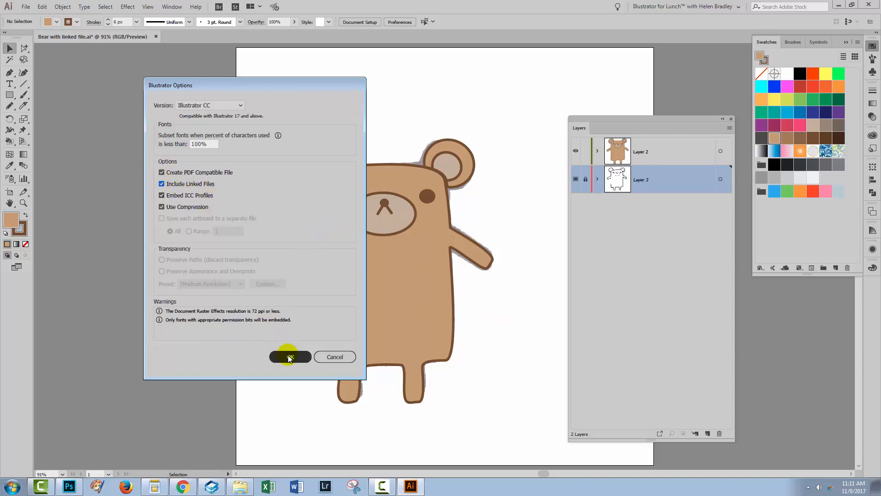
pyautogui.click(290, 356)
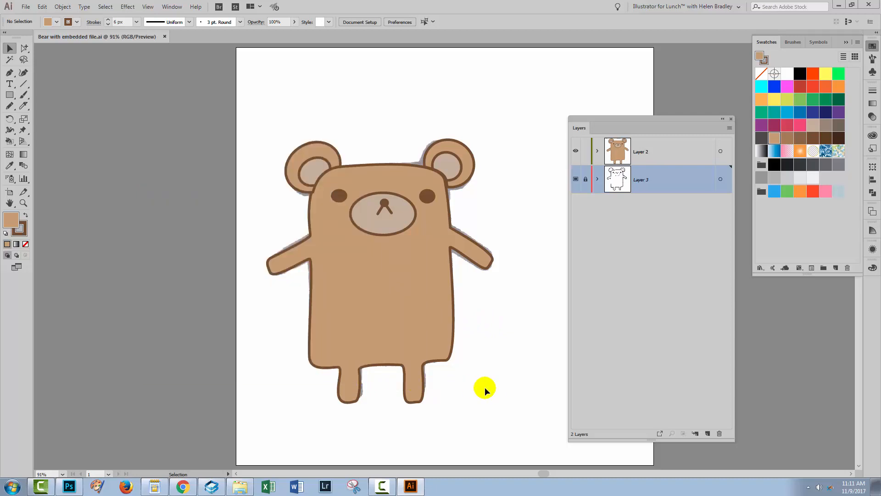
pyautogui.moveTo(492, 390)
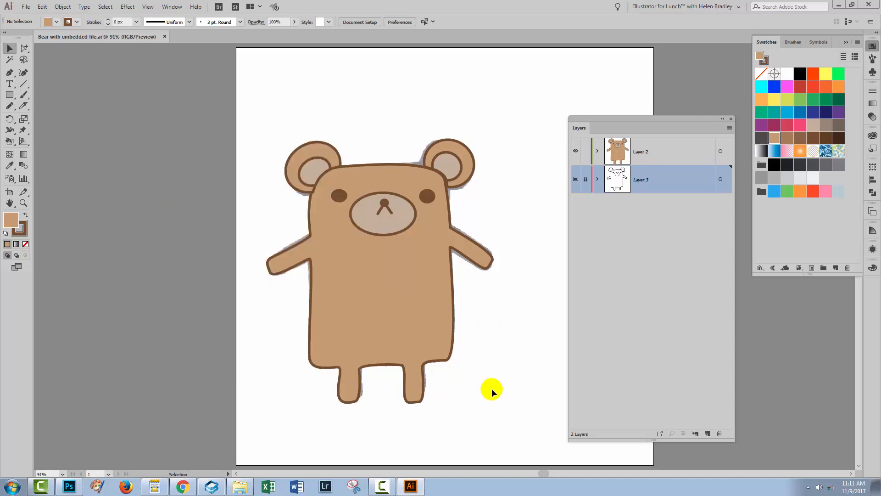